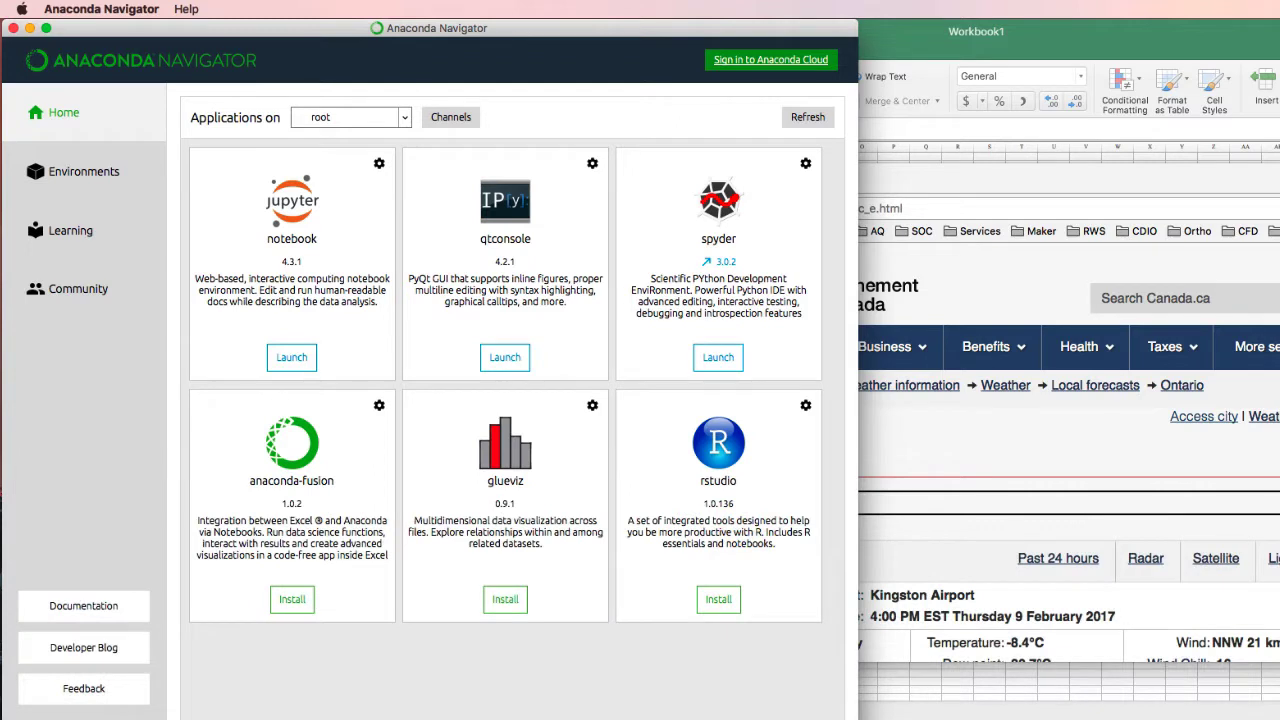
mouse_move(1100, 434)
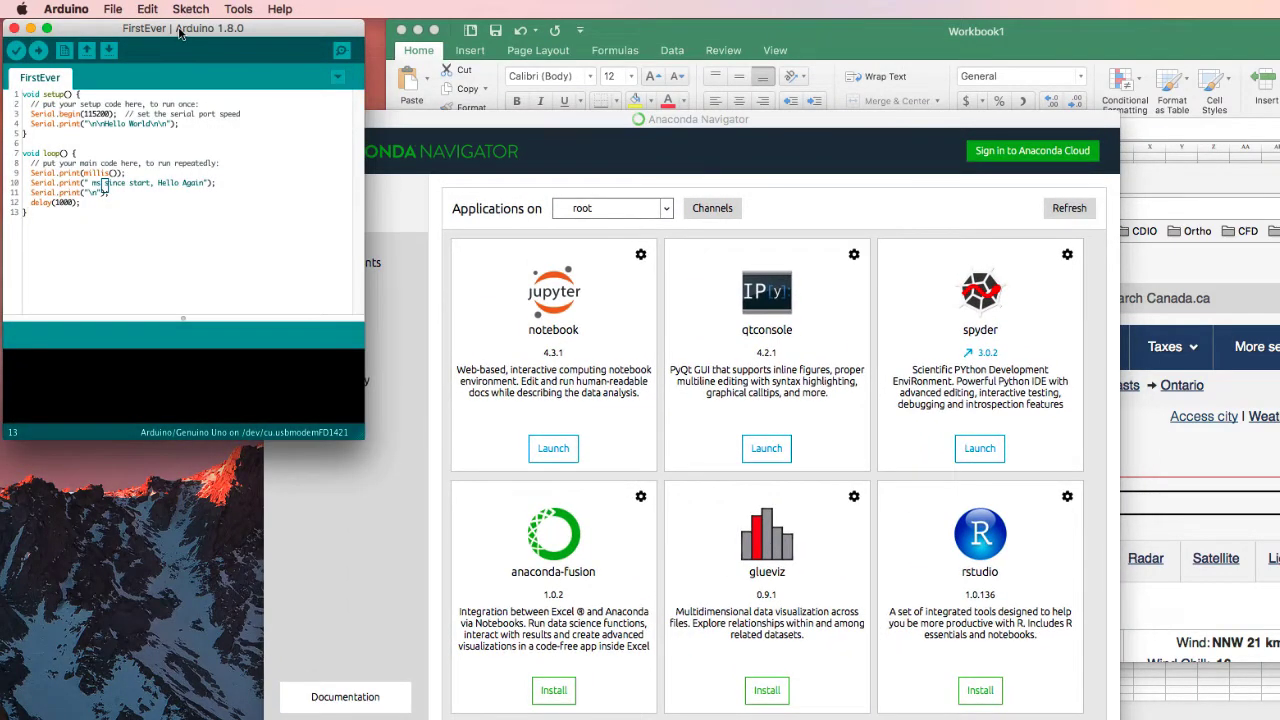
mouse_move(799, 128)
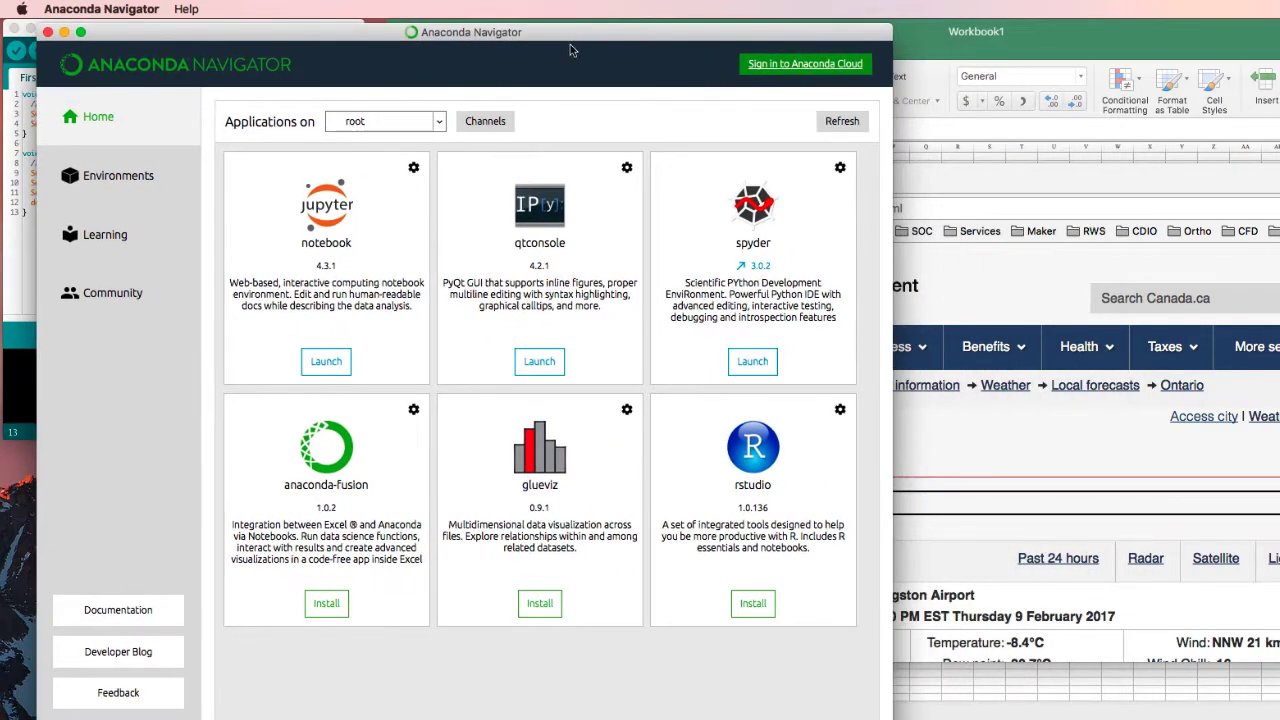
mouse_move(338, 383)
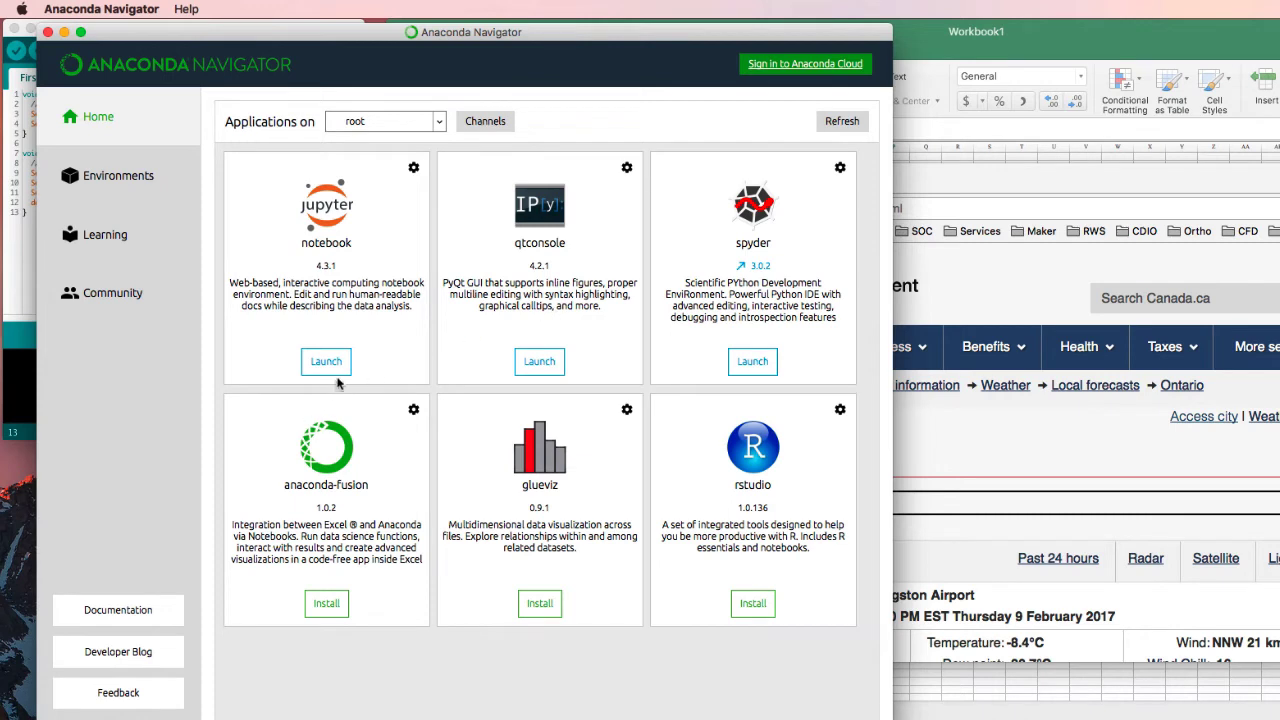
Launch Jupyter Notebook from Anaconda Navigator and load its Files listing in Chrome
click(326, 362)
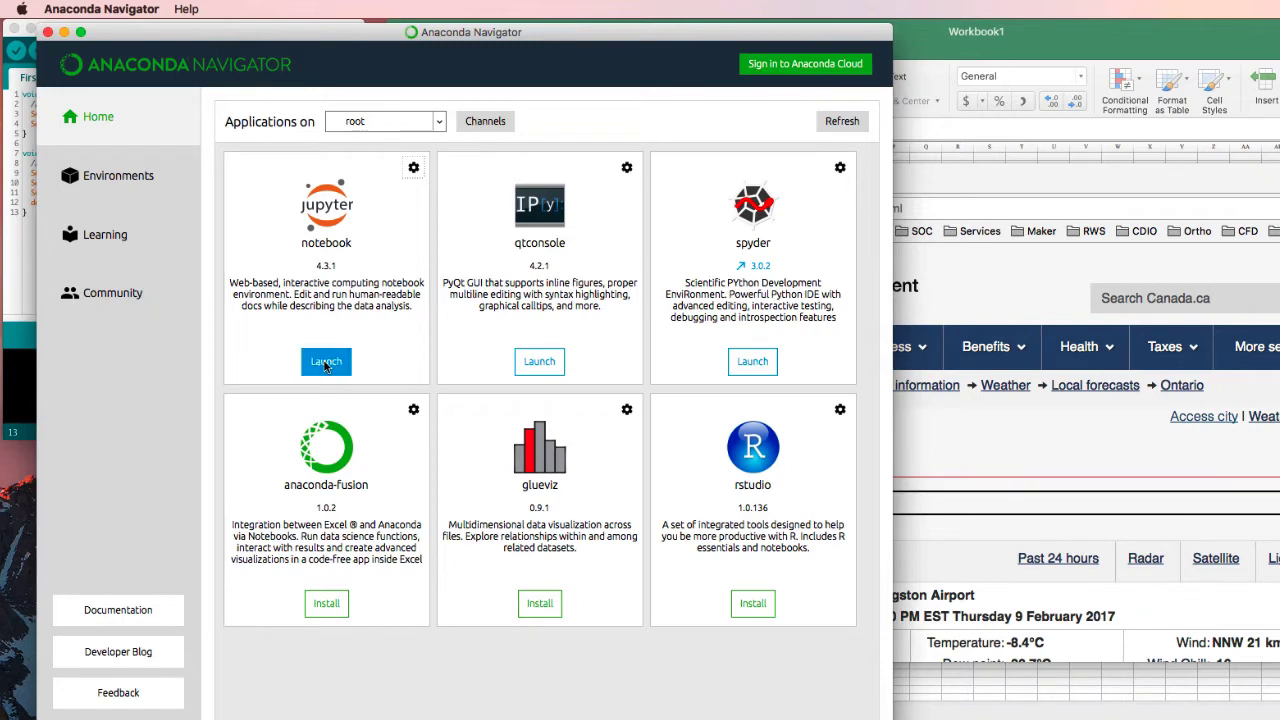
click(325, 362)
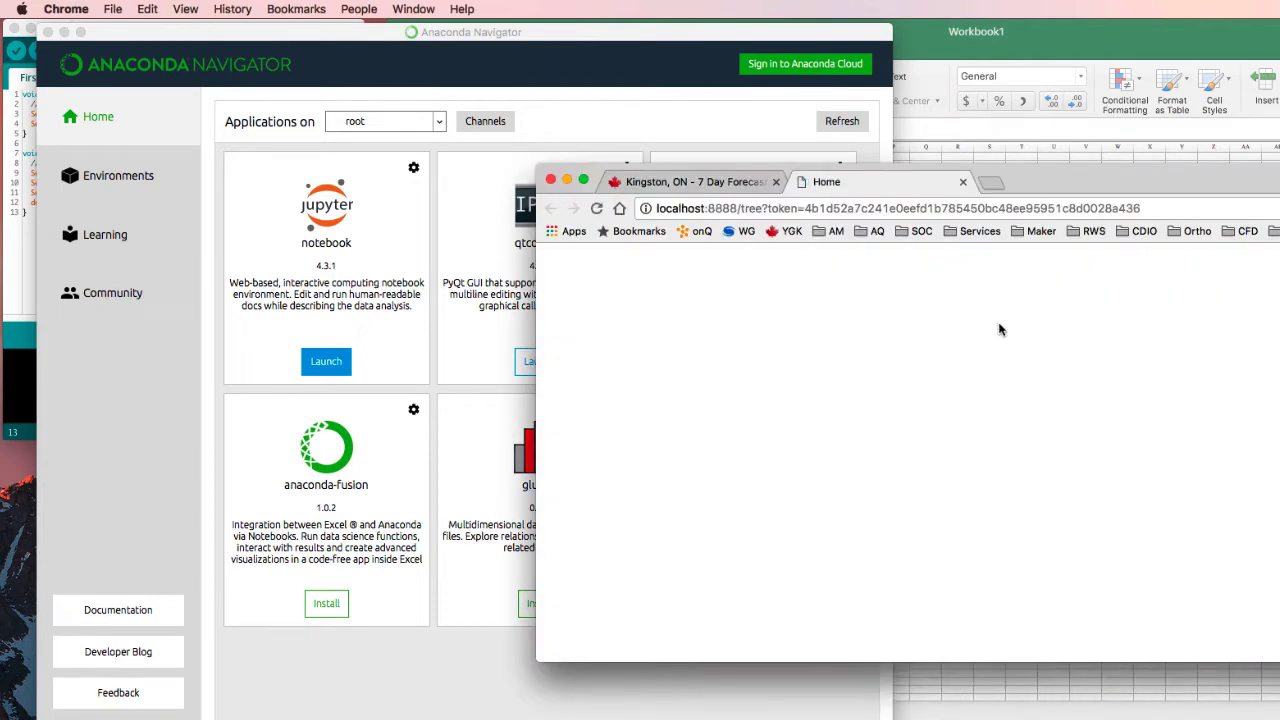
click(826, 181)
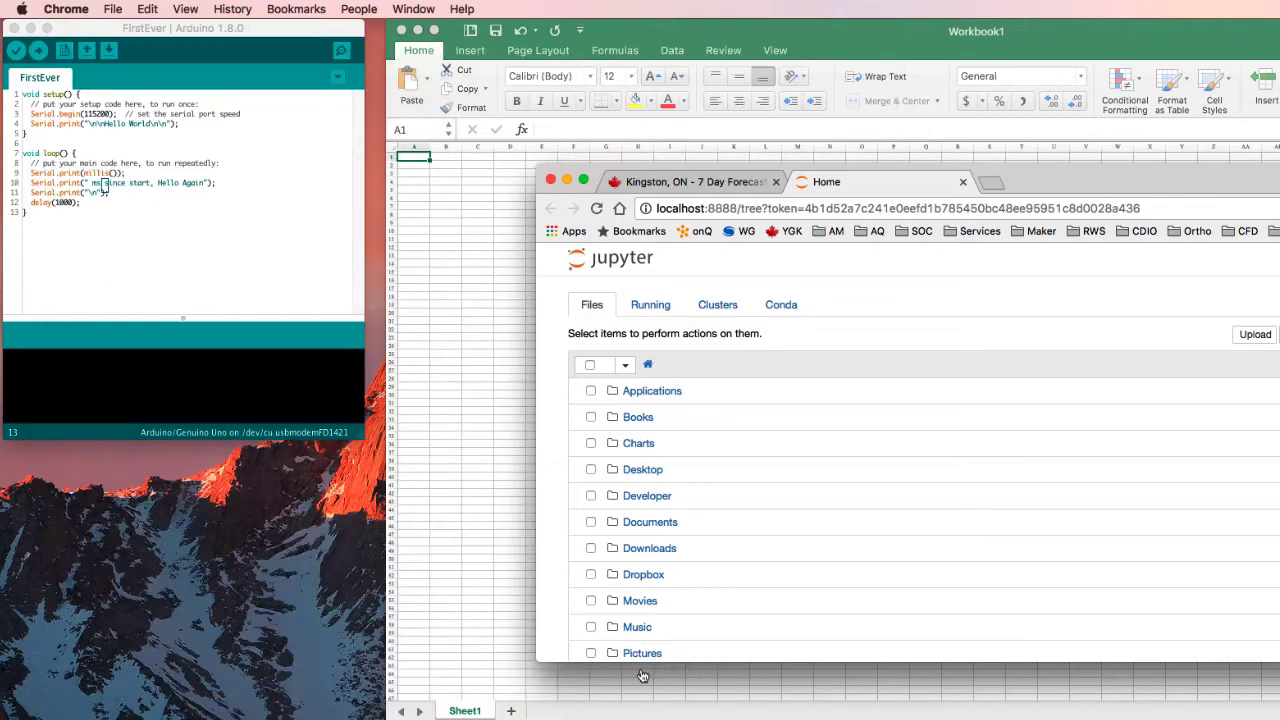
key(F3)
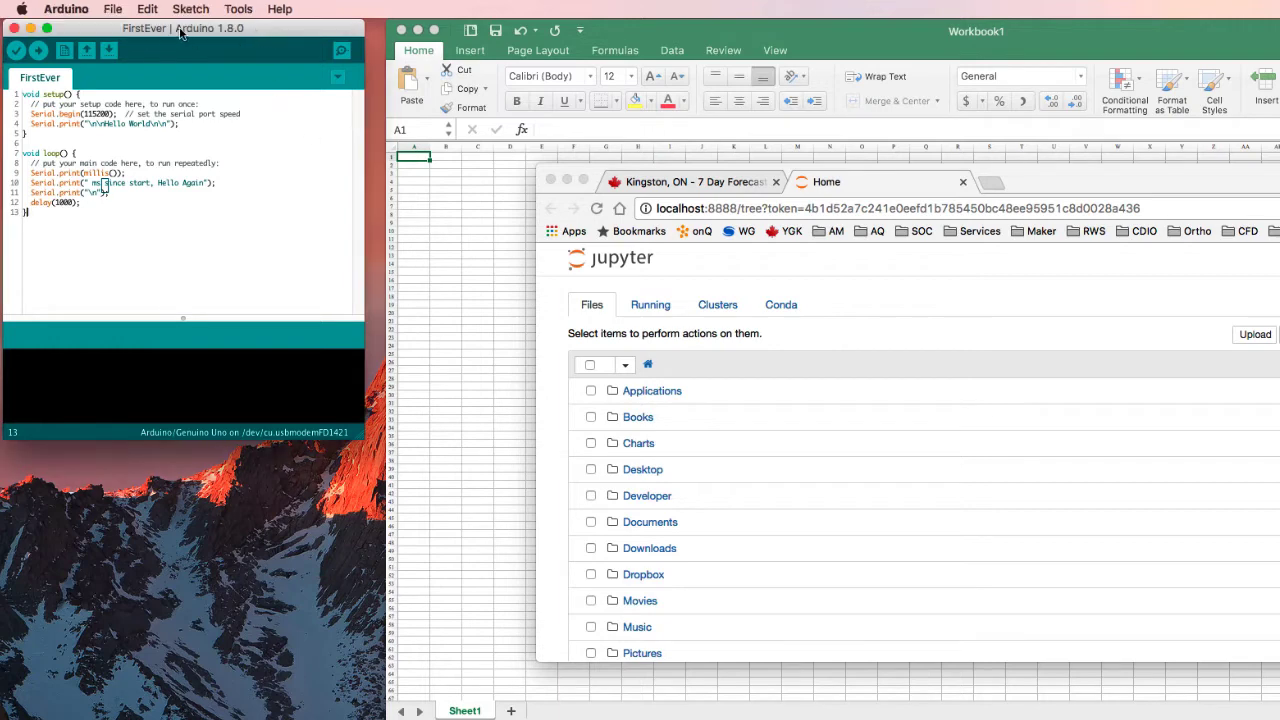
Open the recent Serial_Output sketch from File > Open Recent
click(113, 9)
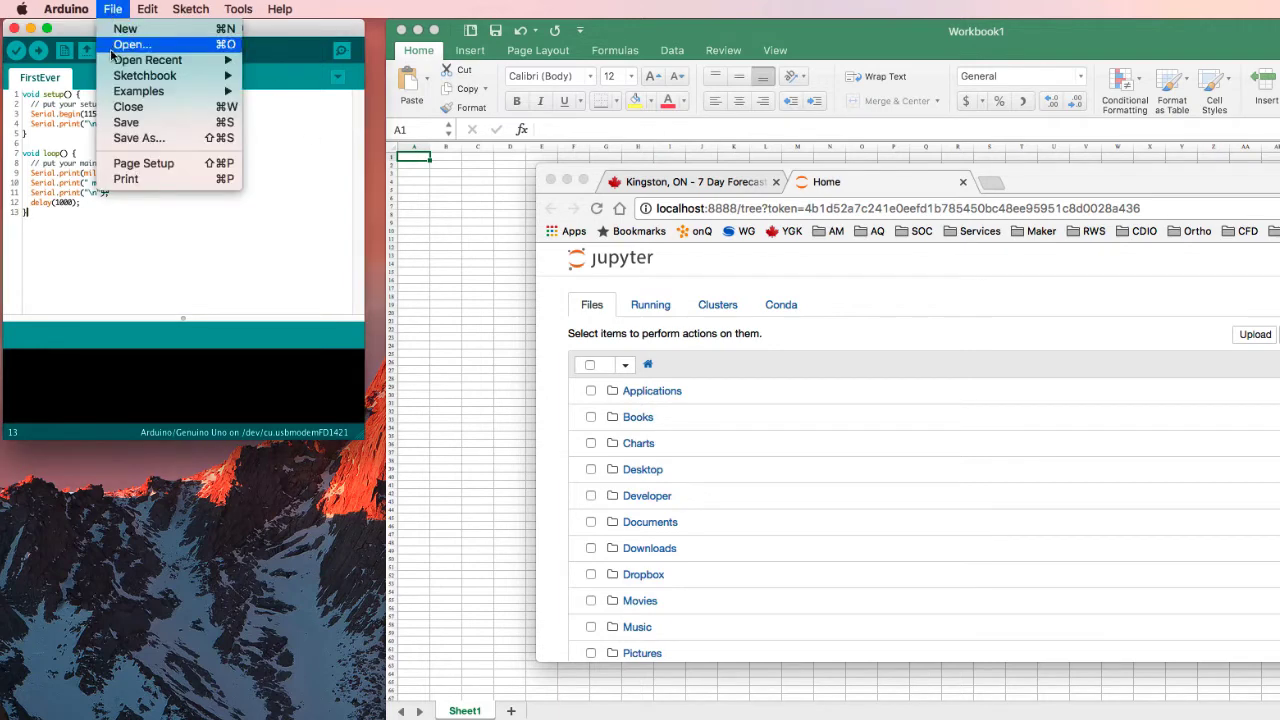
mouse_move(140, 51)
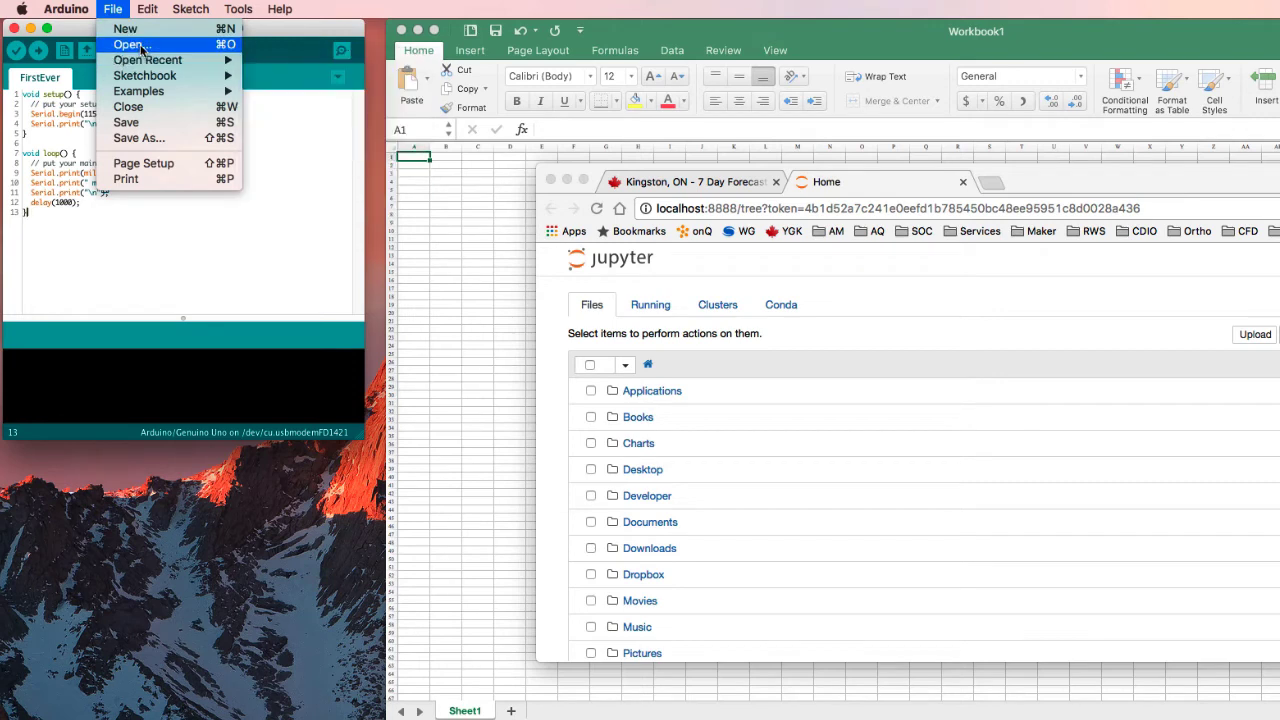
mouse_move(145, 60)
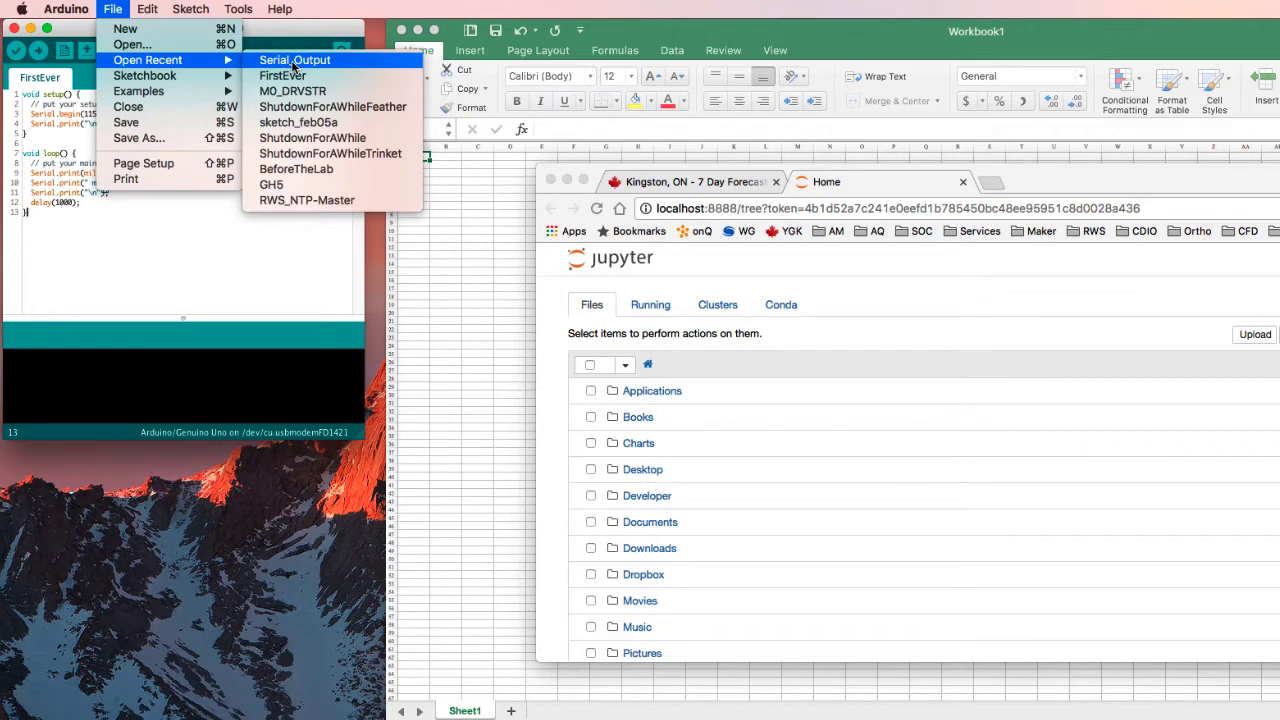
click(281, 75)
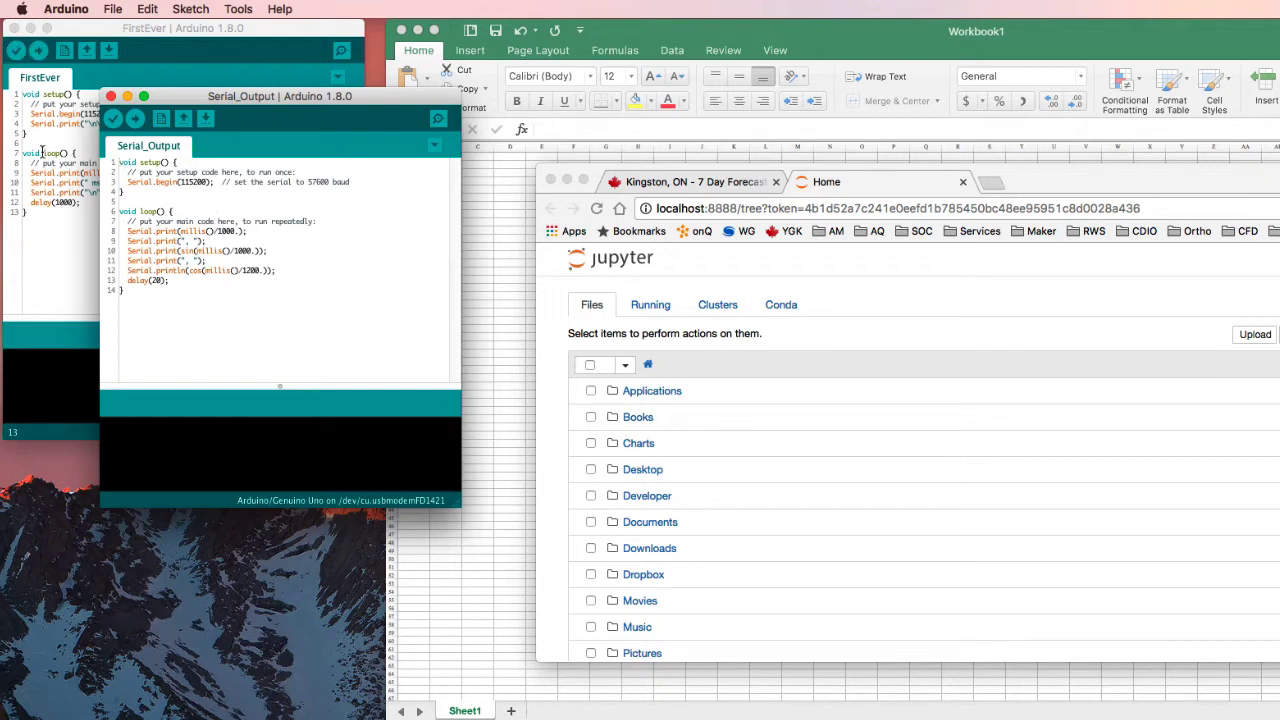
mouse_move(585, 426)
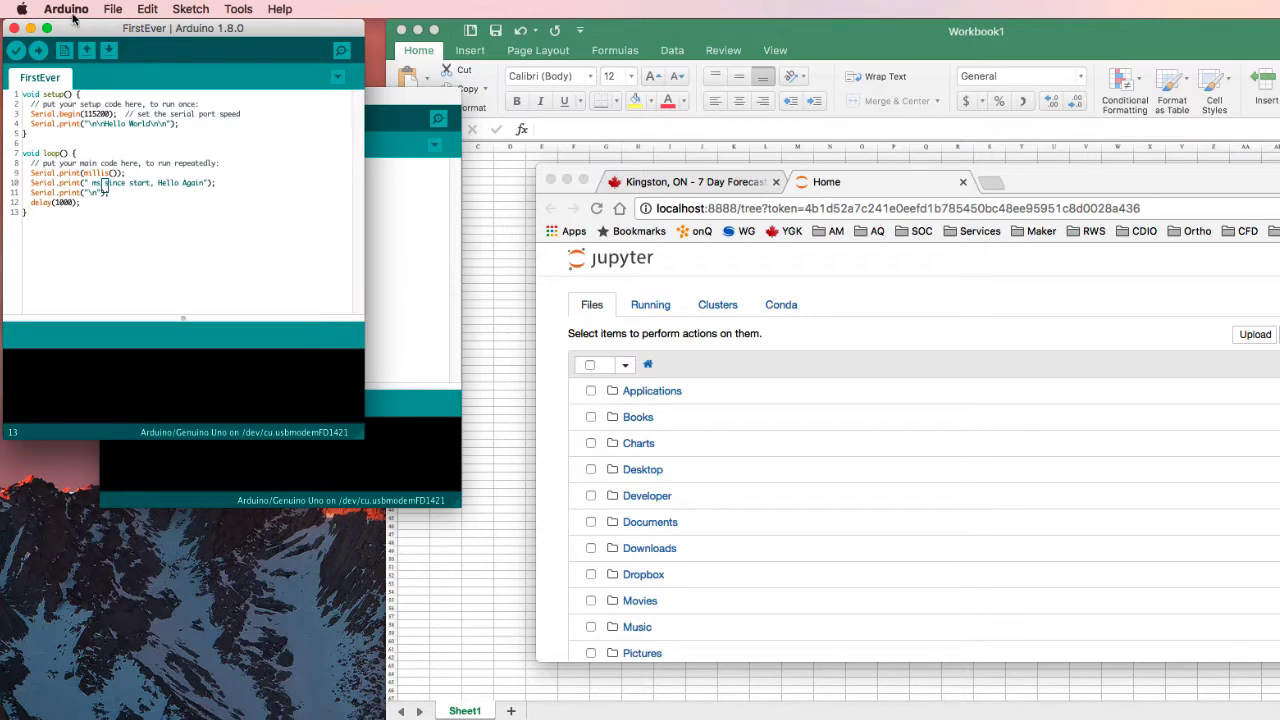
Set the editor font size to 14 in Preferences
click(60, 9)
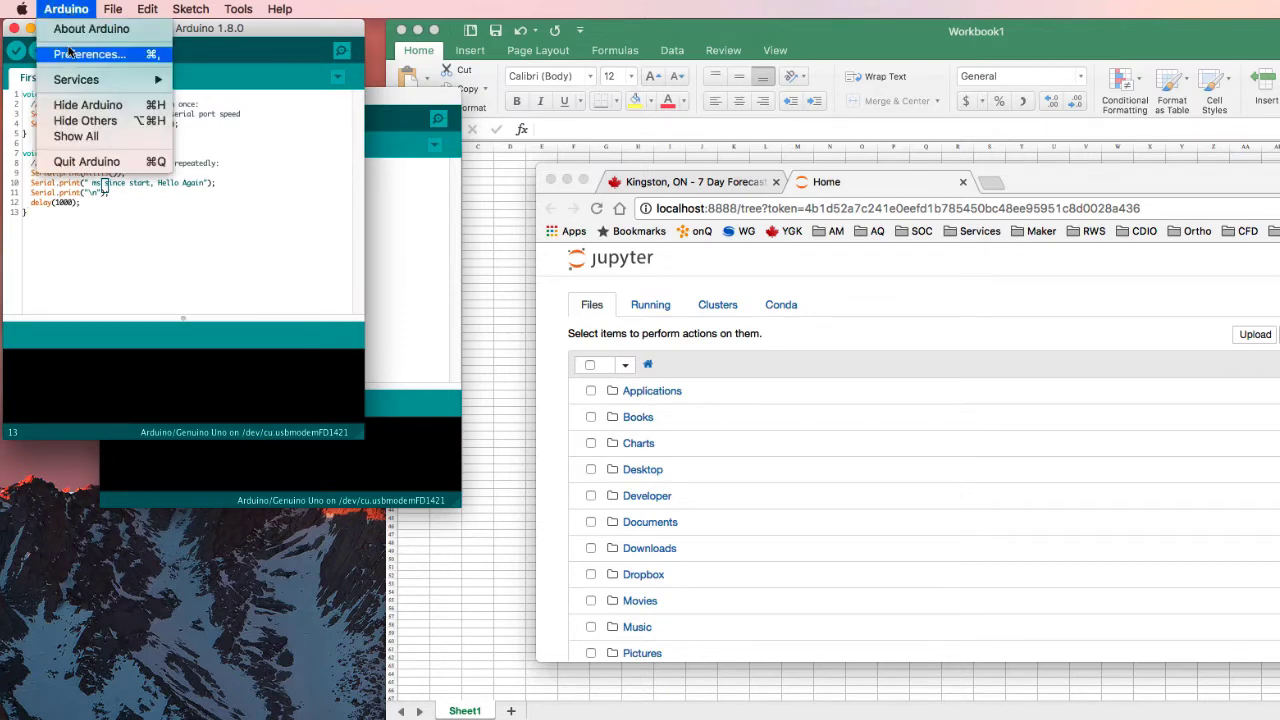
click(88, 54)
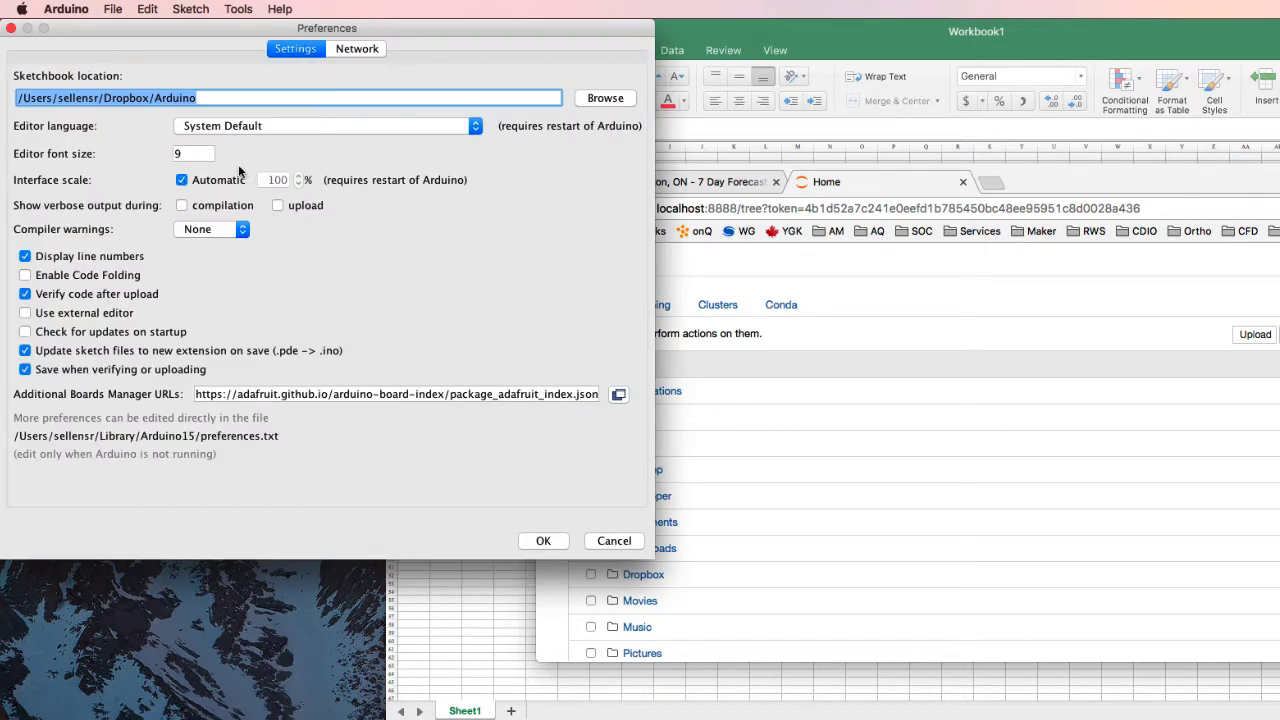
click(192, 153)
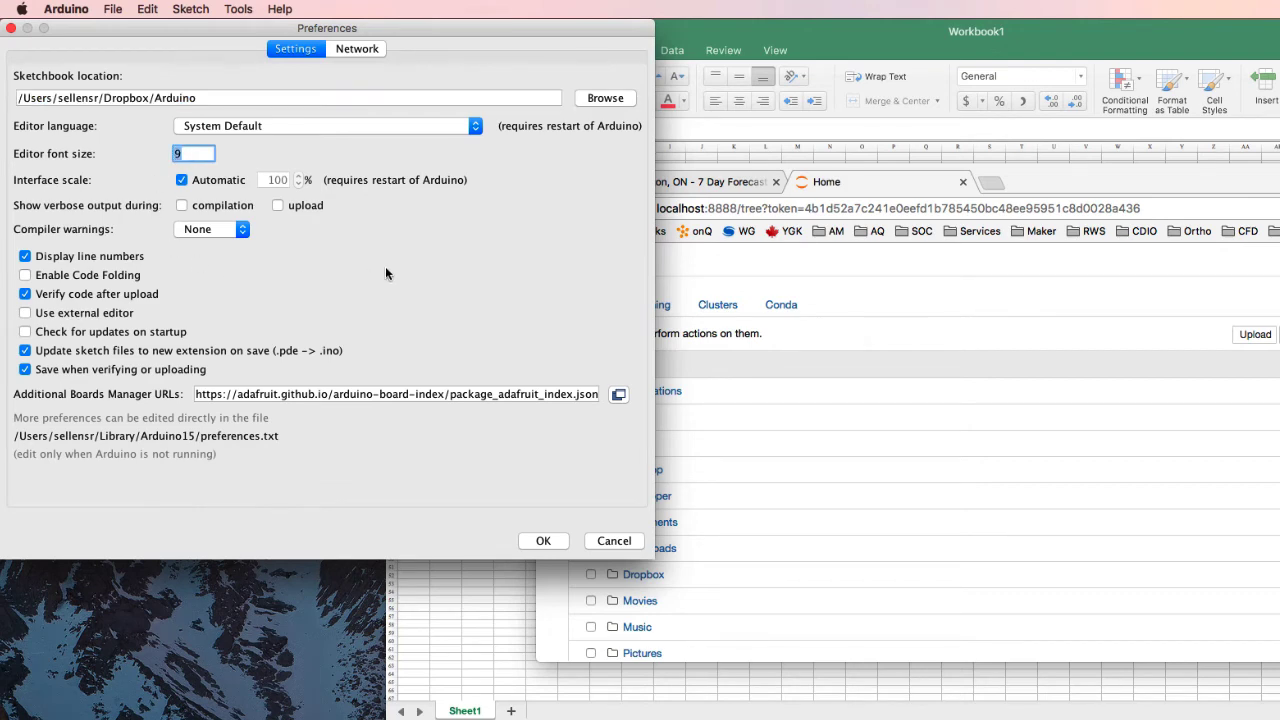
text(14)
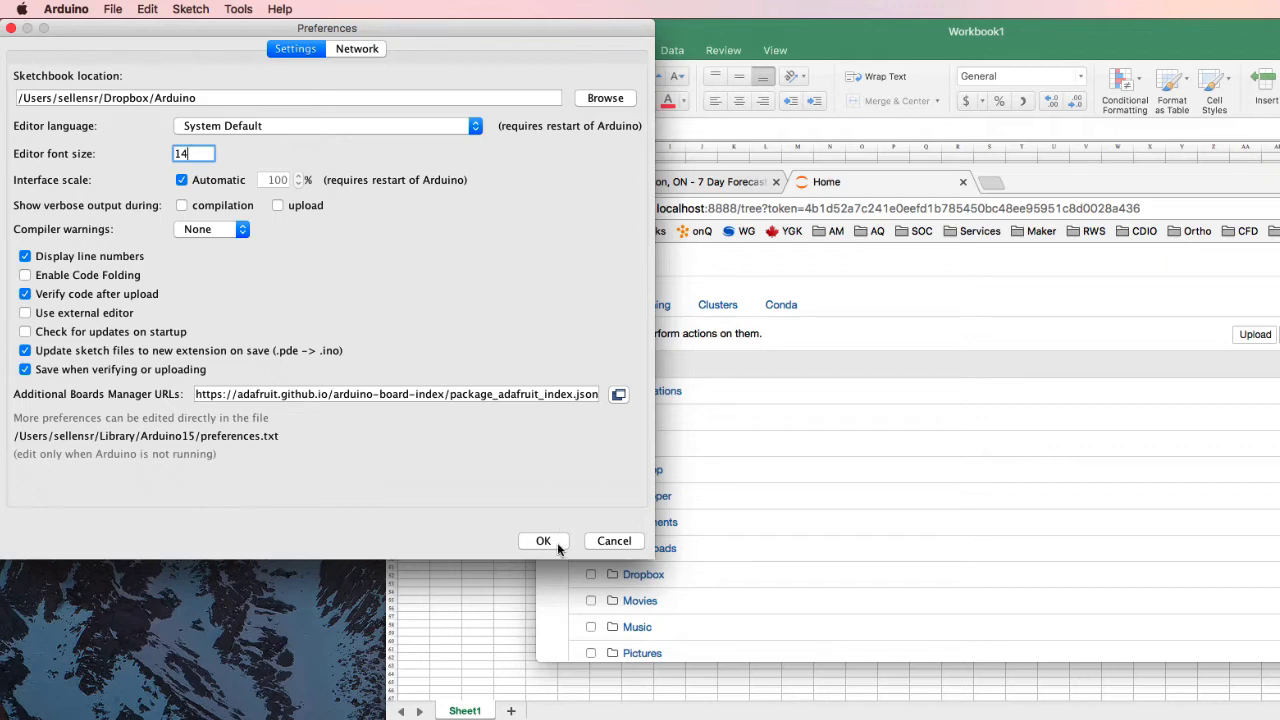
click(543, 541)
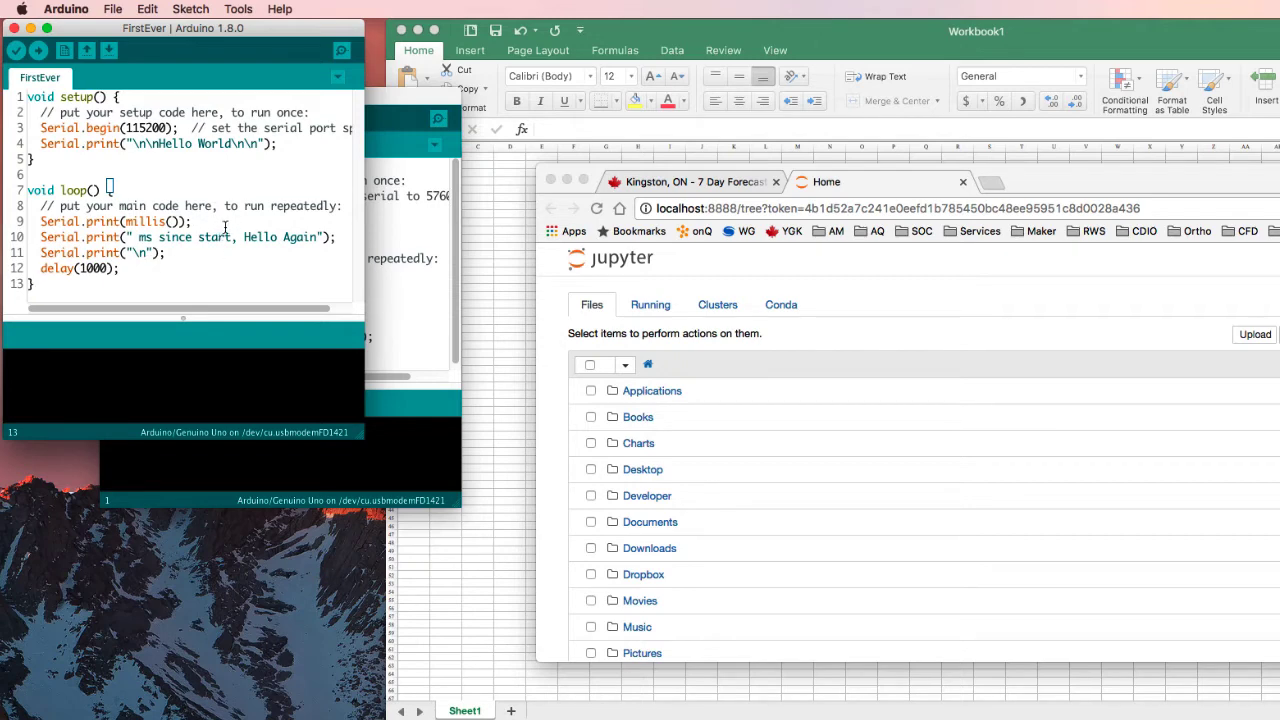
mouse_move(215, 212)
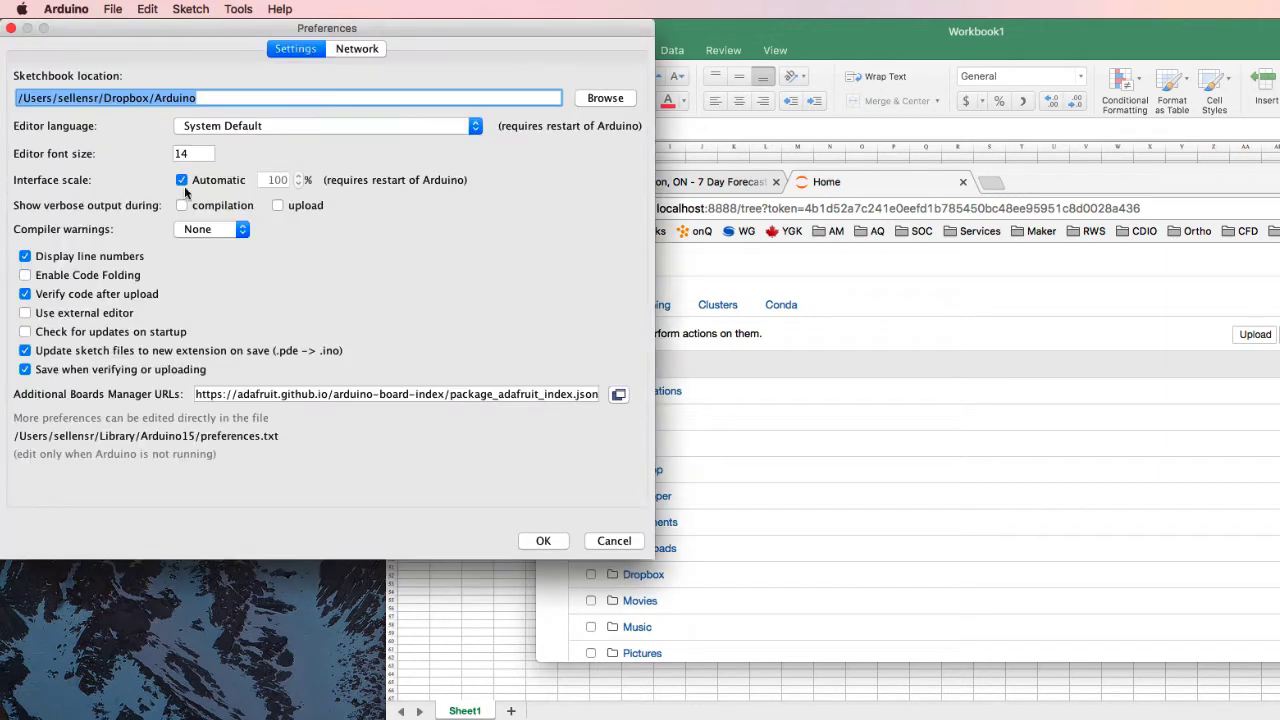
Raise the editor font size to 18 and apply it
click(191, 153)
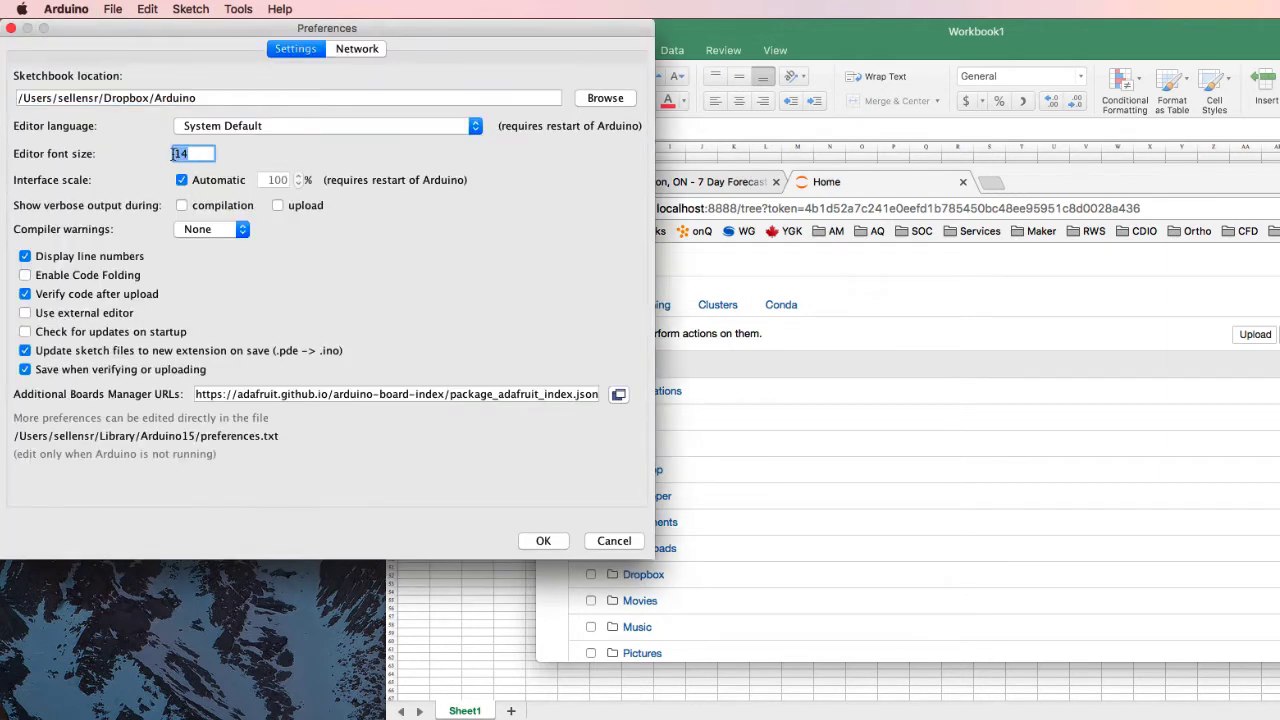
text(18)
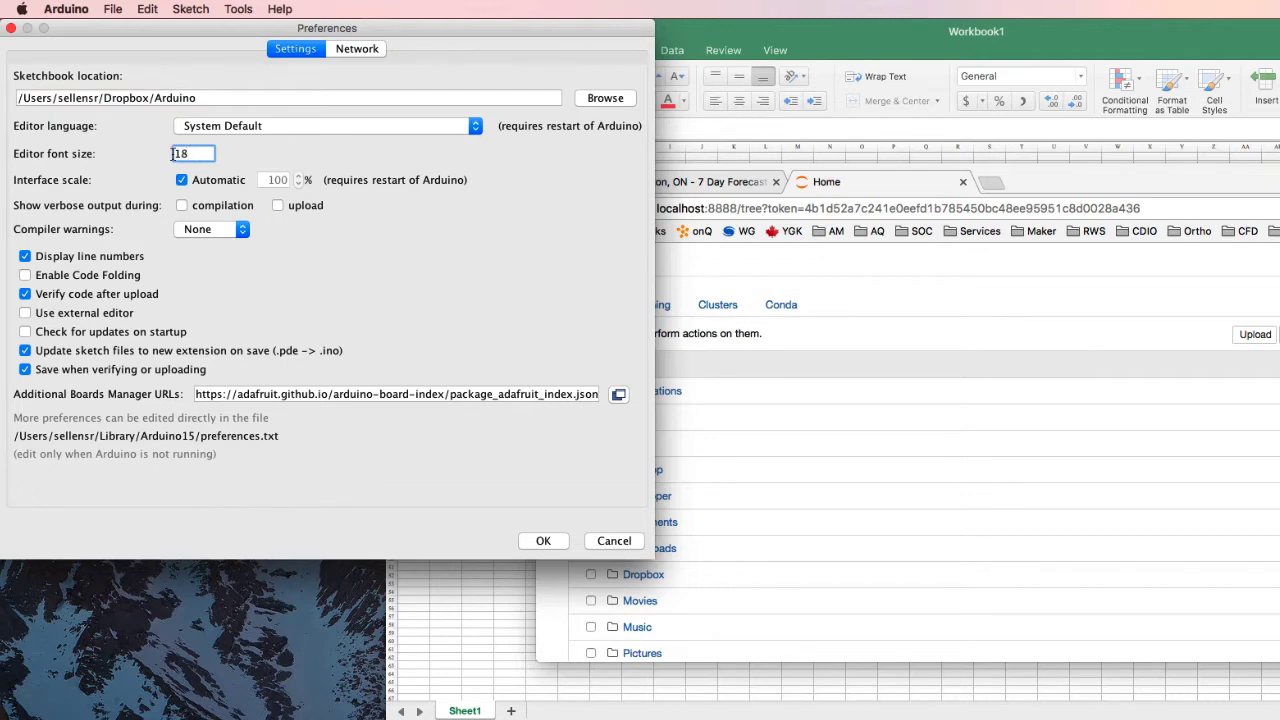
click(542, 541)
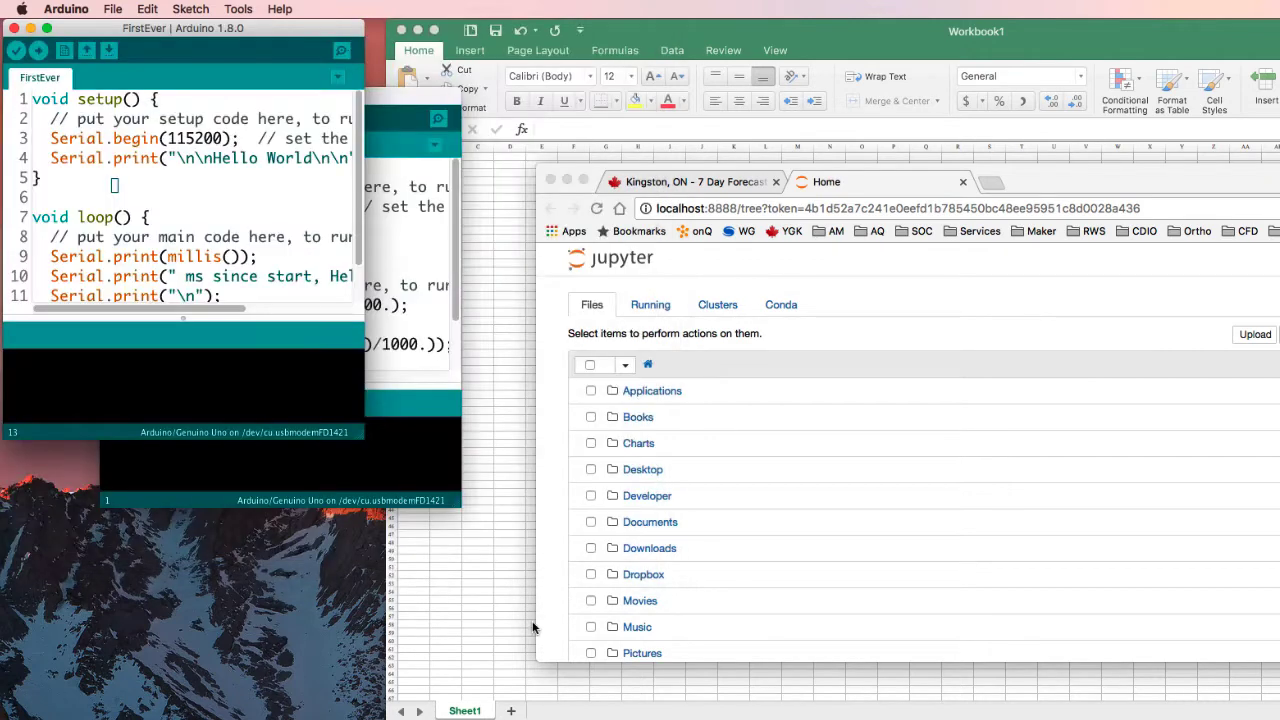
mouse_move(135, 256)
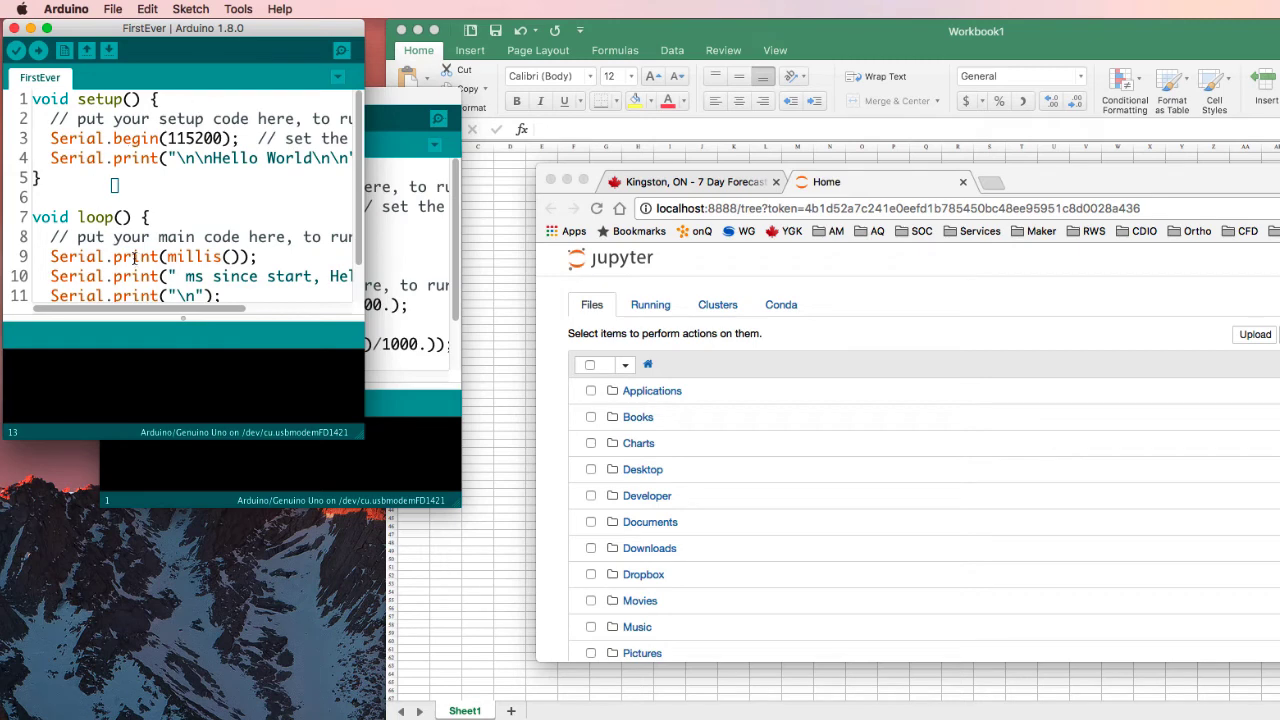
mouse_move(357, 436)
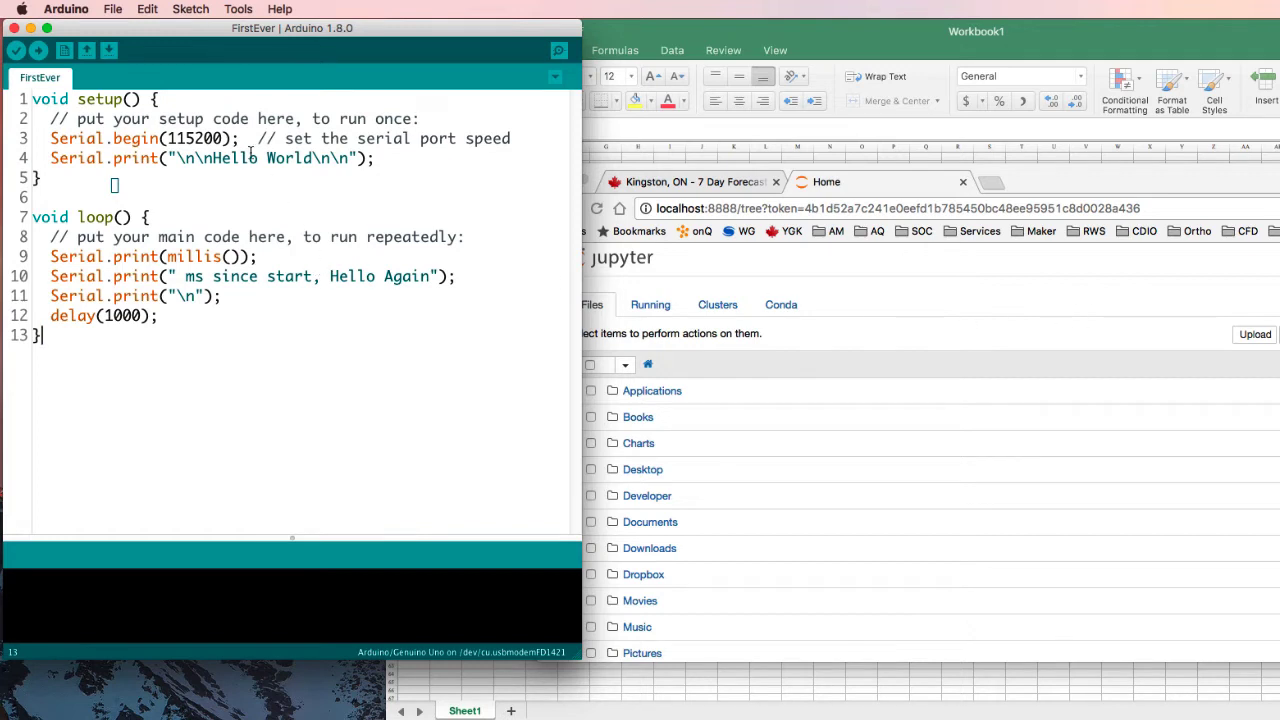
click(238, 9)
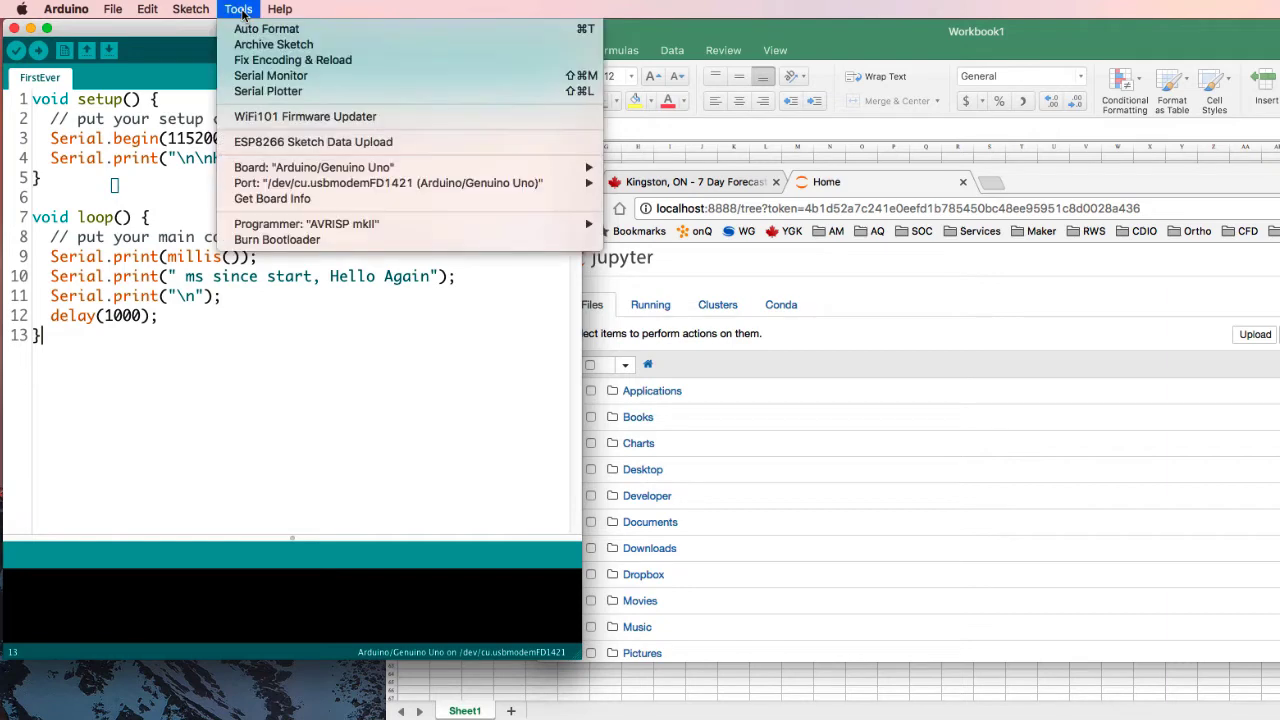
mouse_move(313, 167)
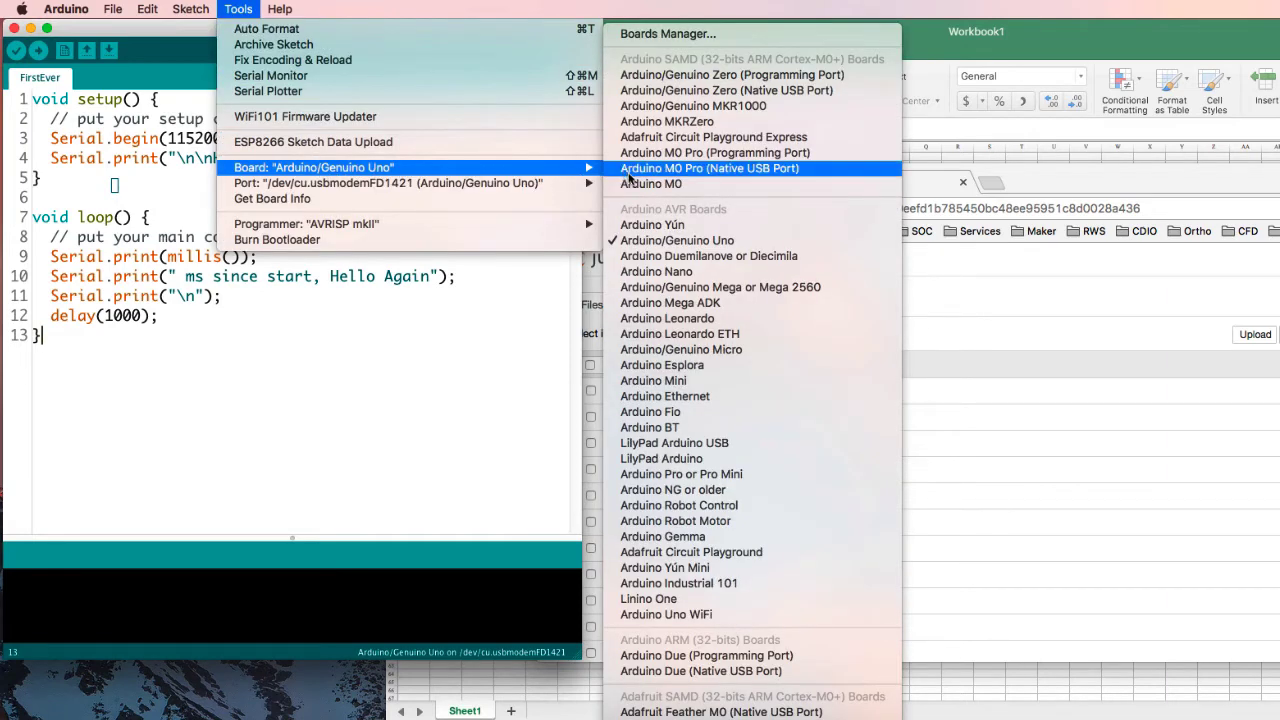
mouse_move(663, 240)
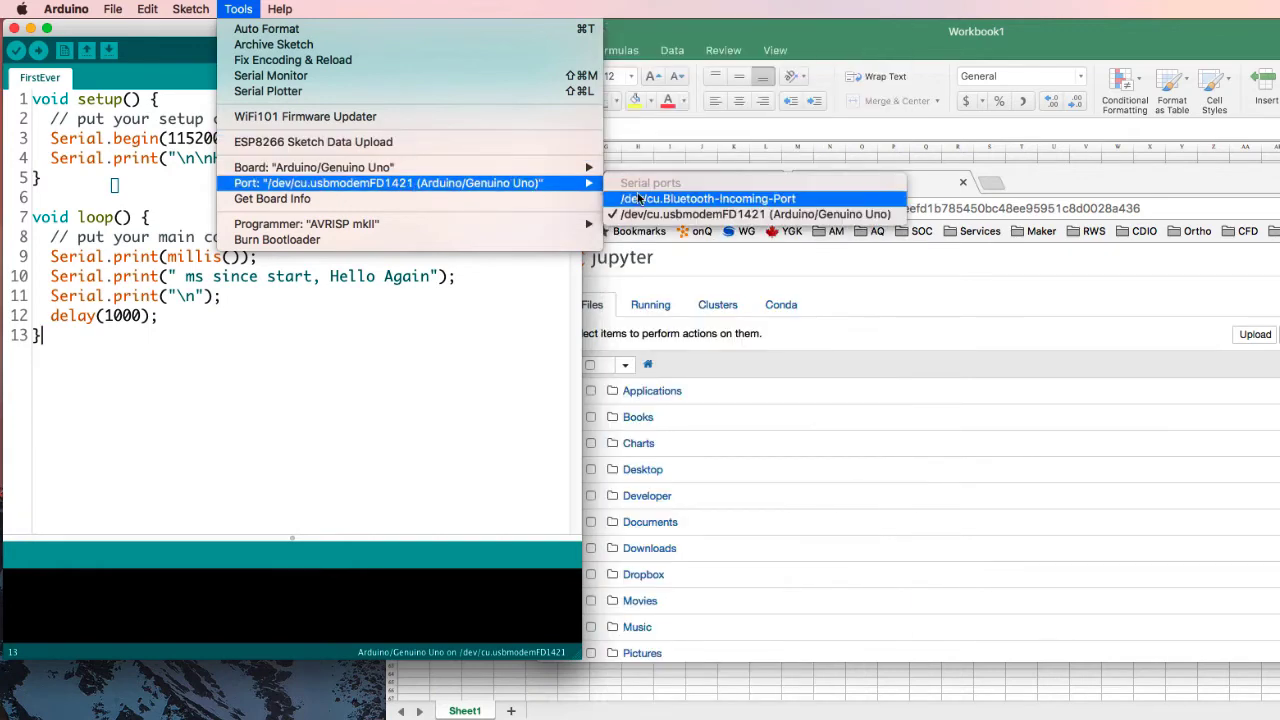
mouse_move(752, 214)
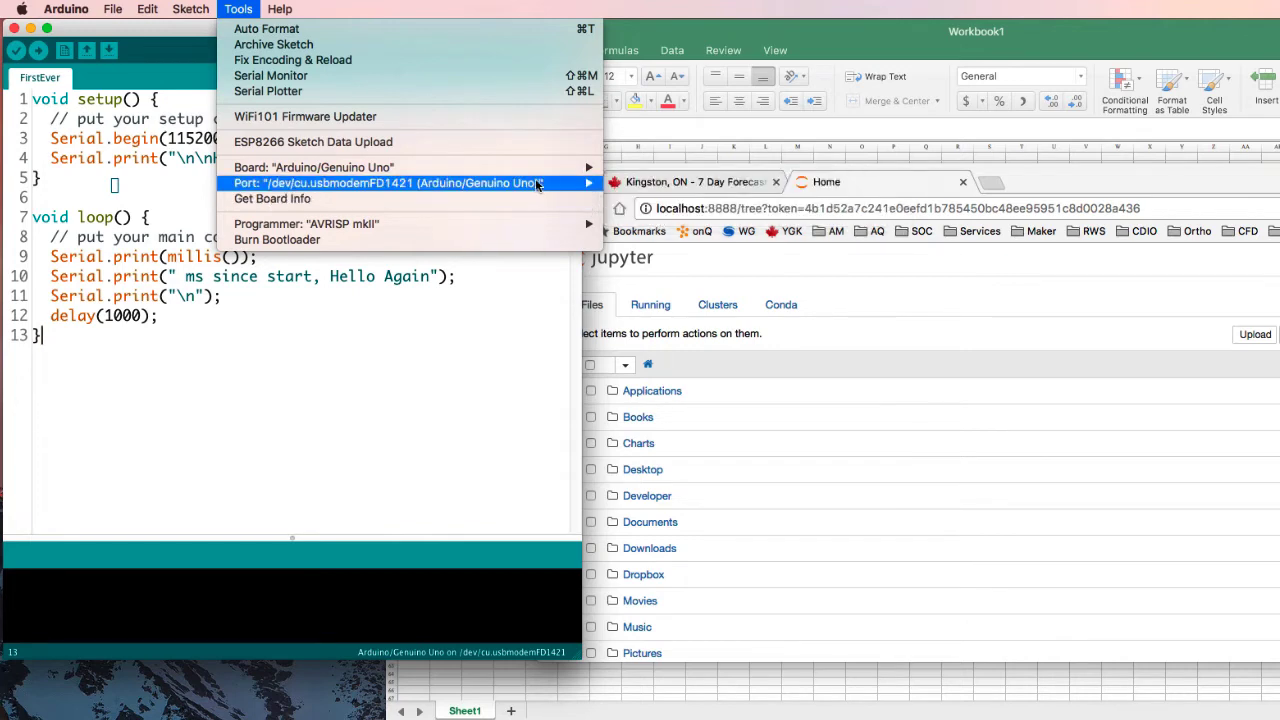
click(435, 336)
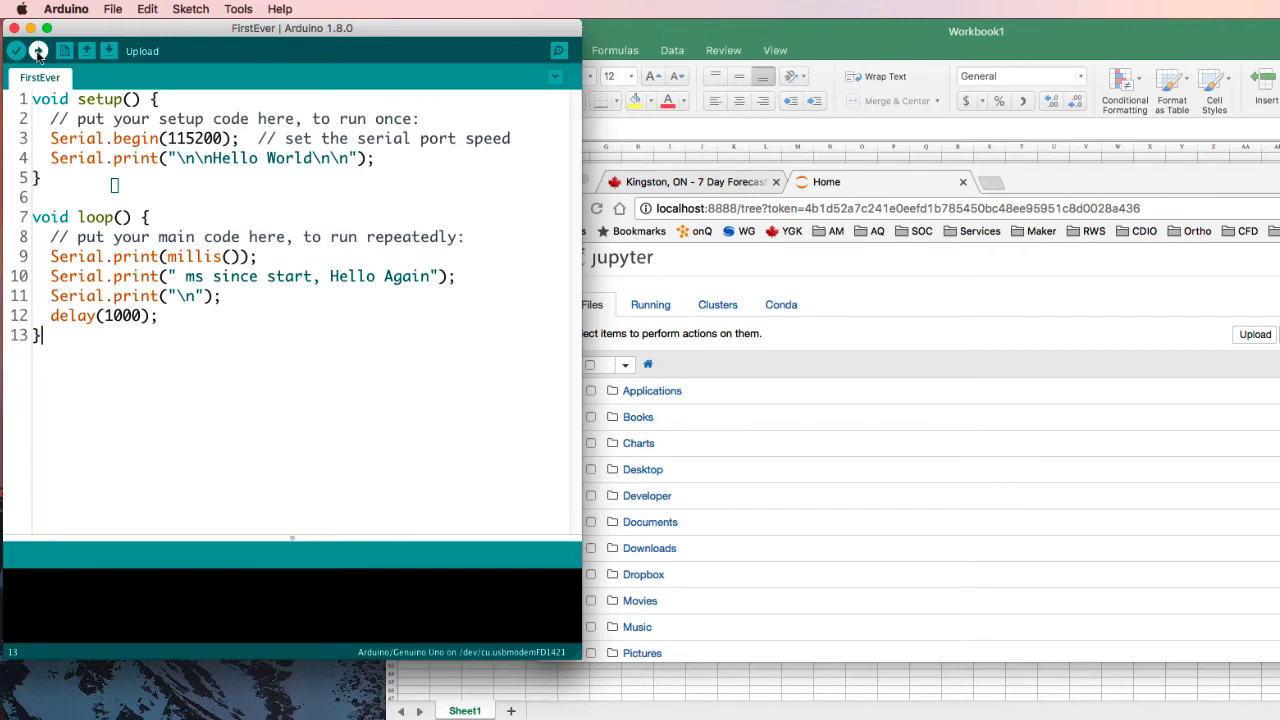
Compile and upload FirstEver to the Uno, using 1812 bytes of storage
click(40, 52)
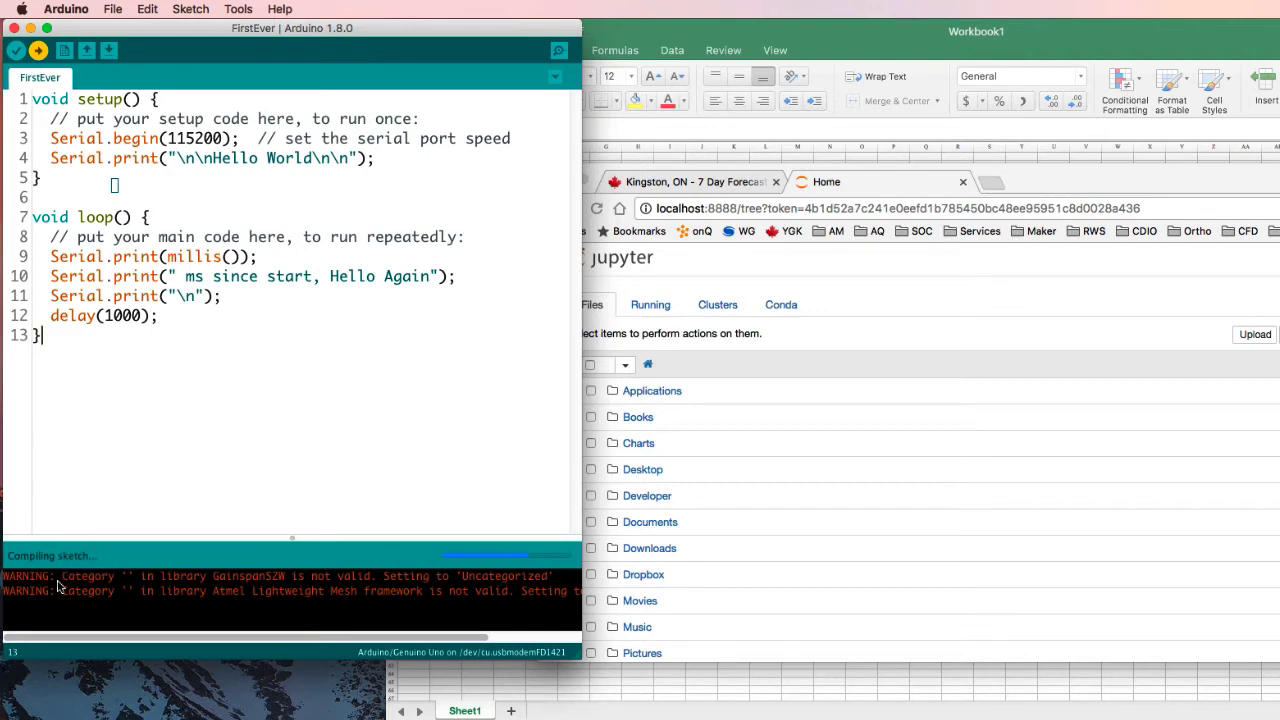
click(41, 53)
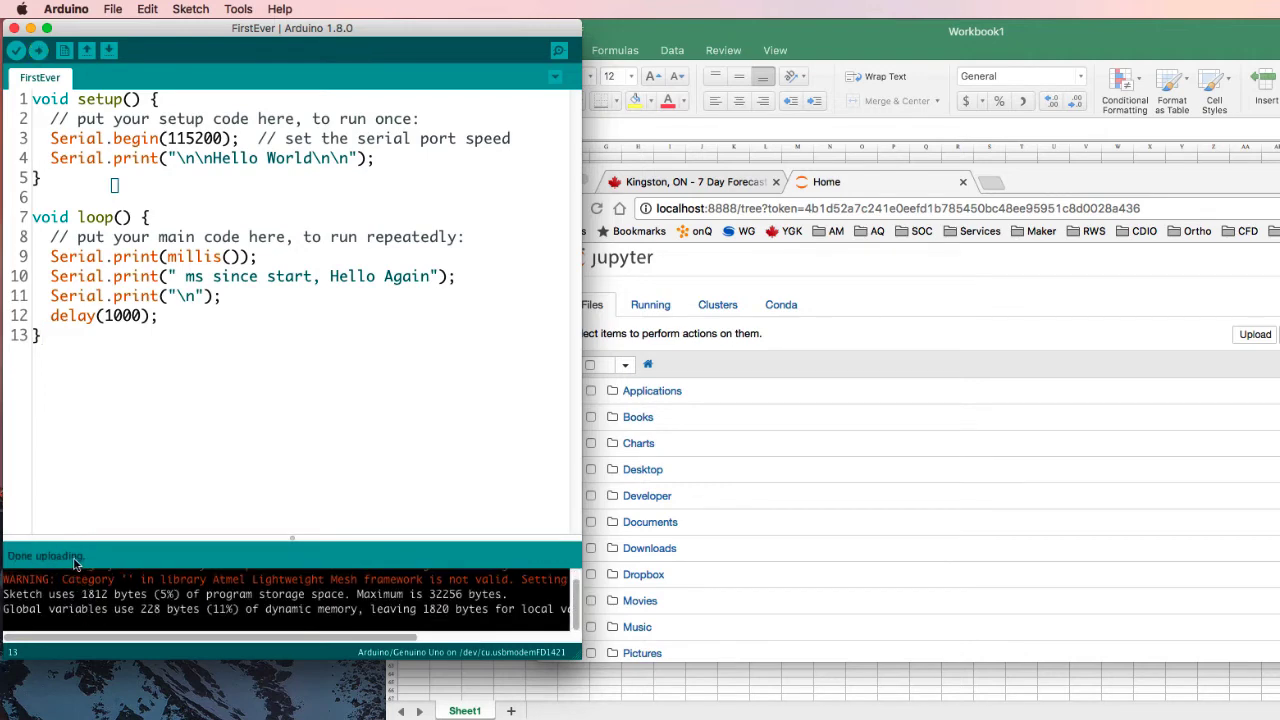
mouse_move(267, 458)
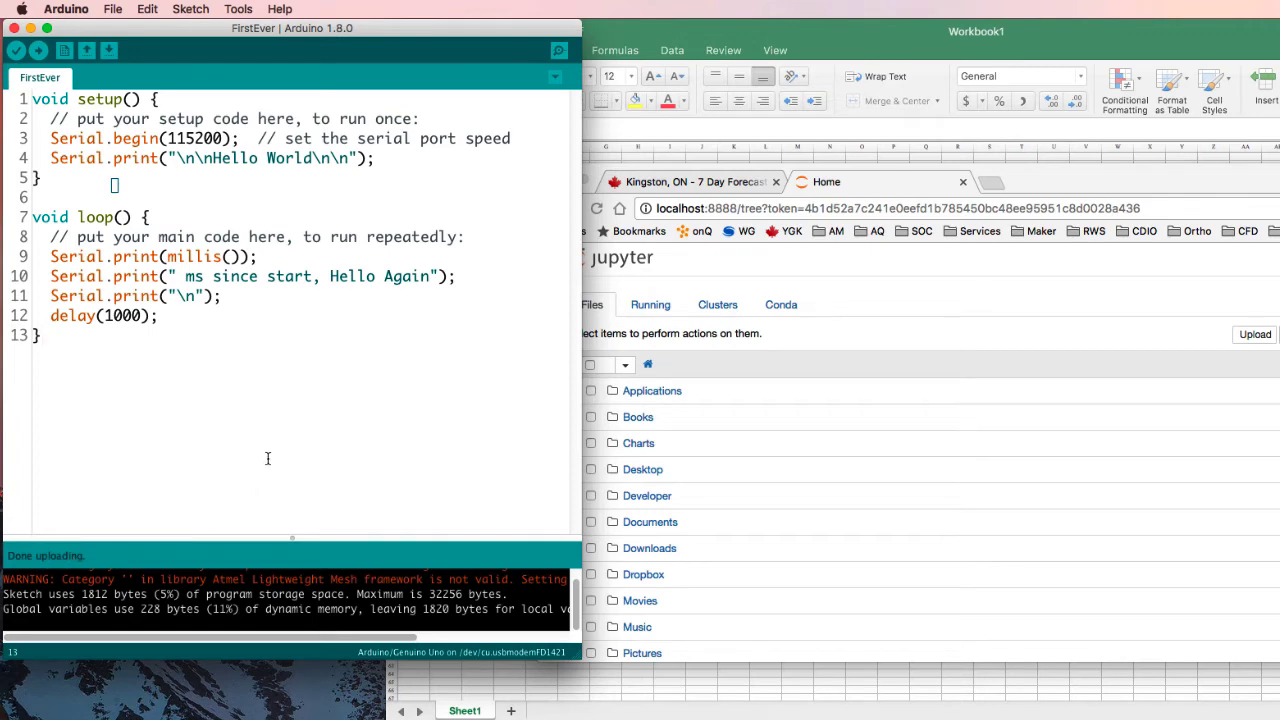
mouse_move(298, 439)
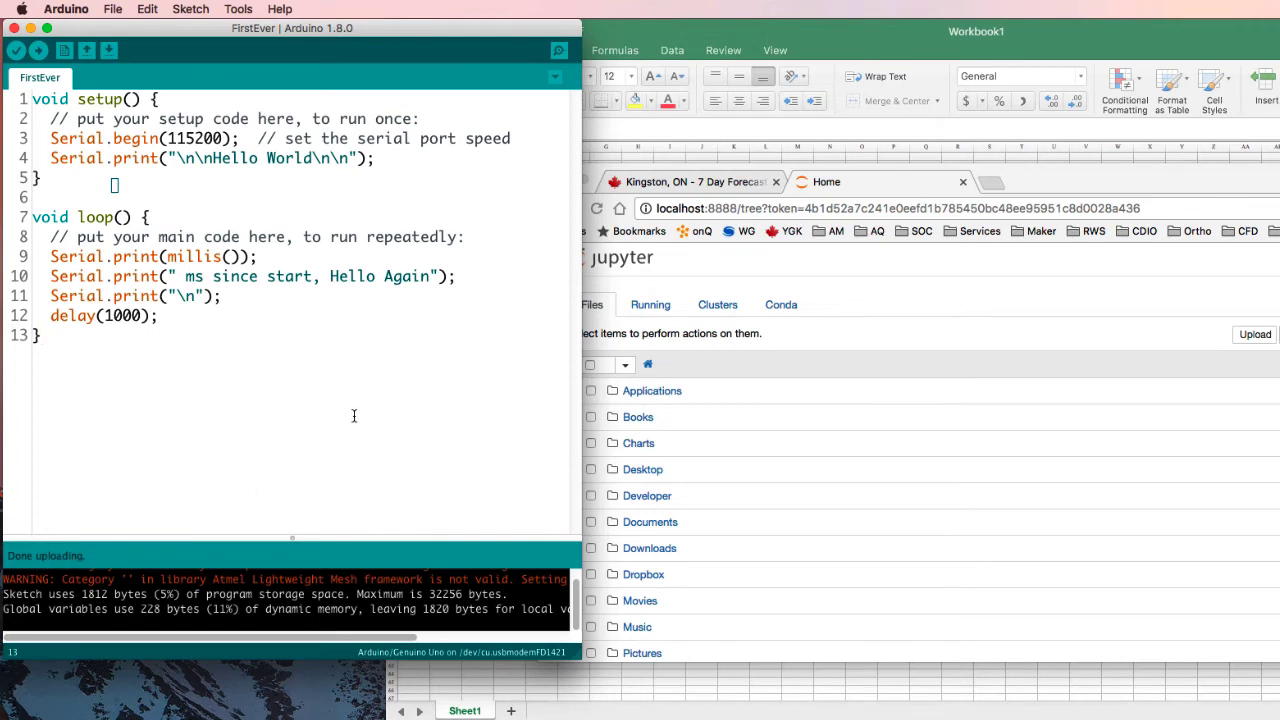
mouse_move(367, 410)
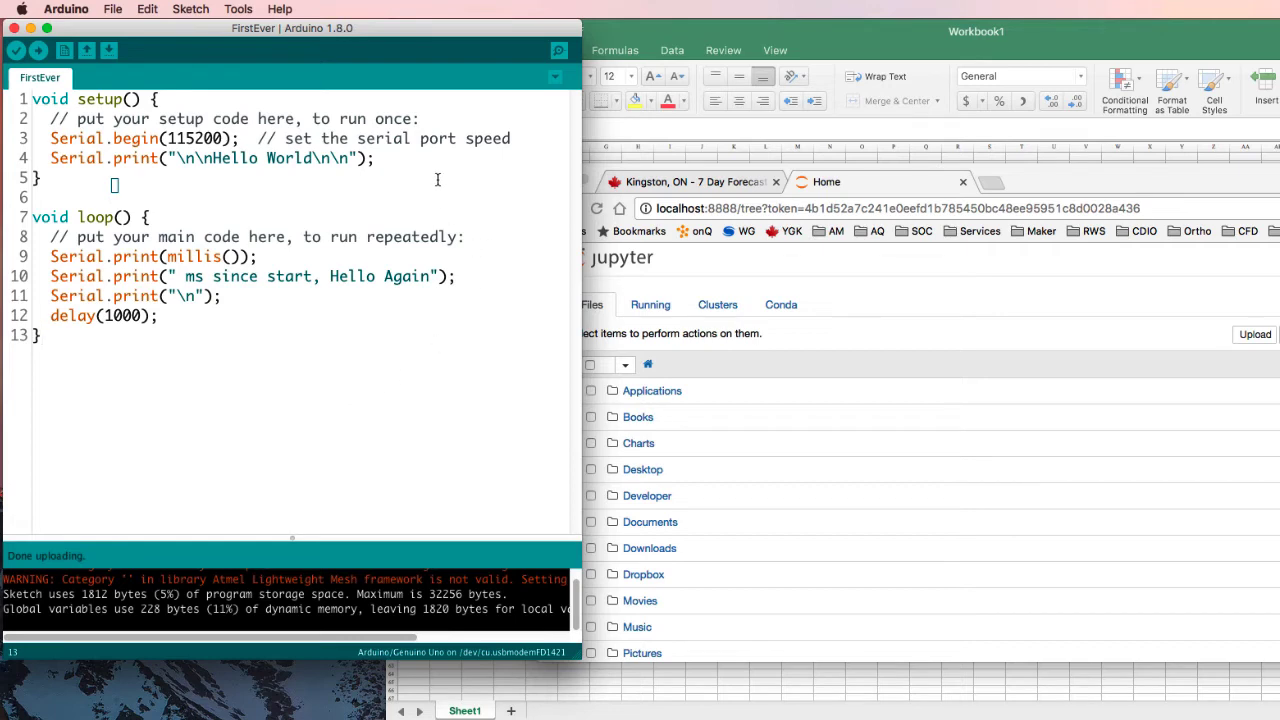
mouse_move(558, 51)
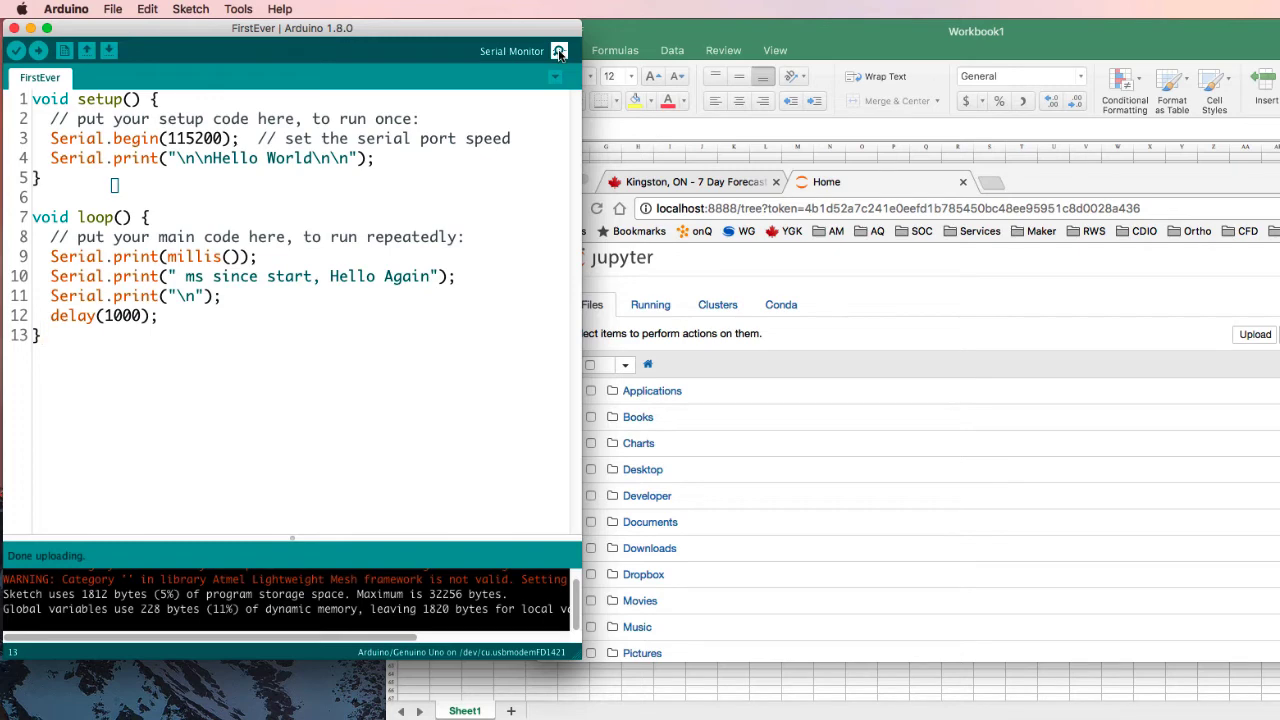
Open Serial Monitor and upload the sketch with delay(500) to print Hello Again faster
click(558, 51)
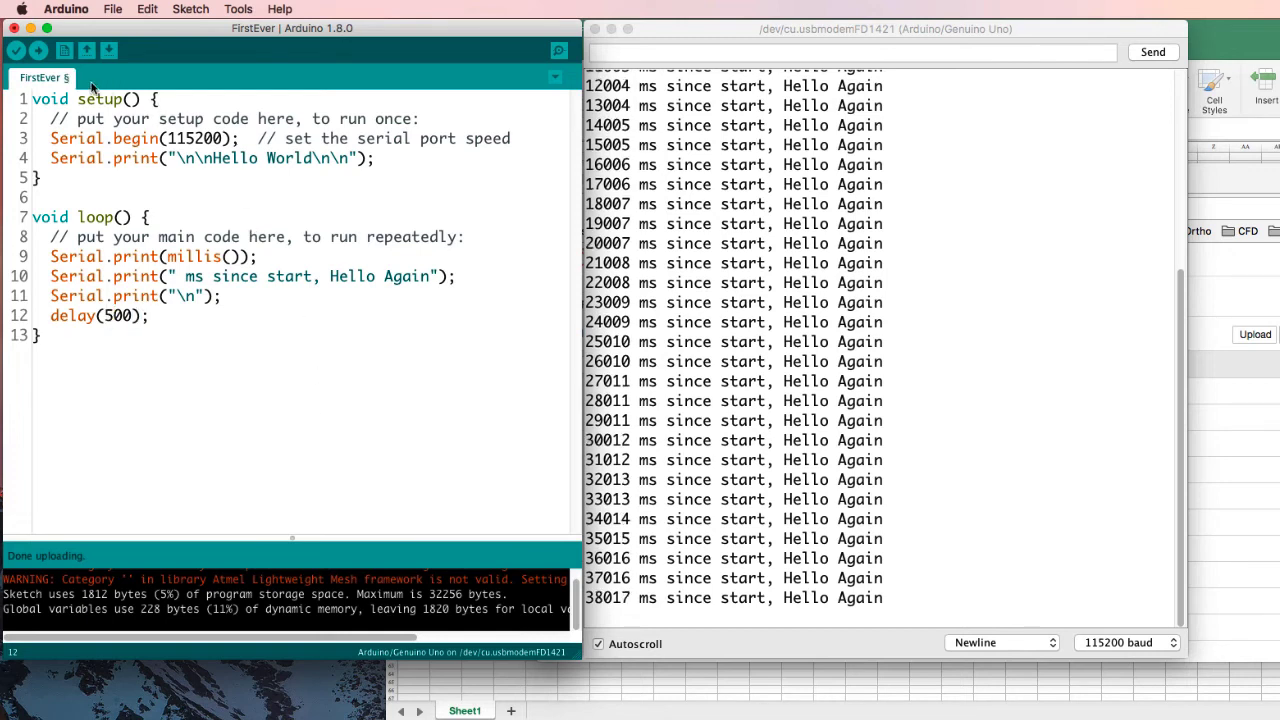
click(44, 51)
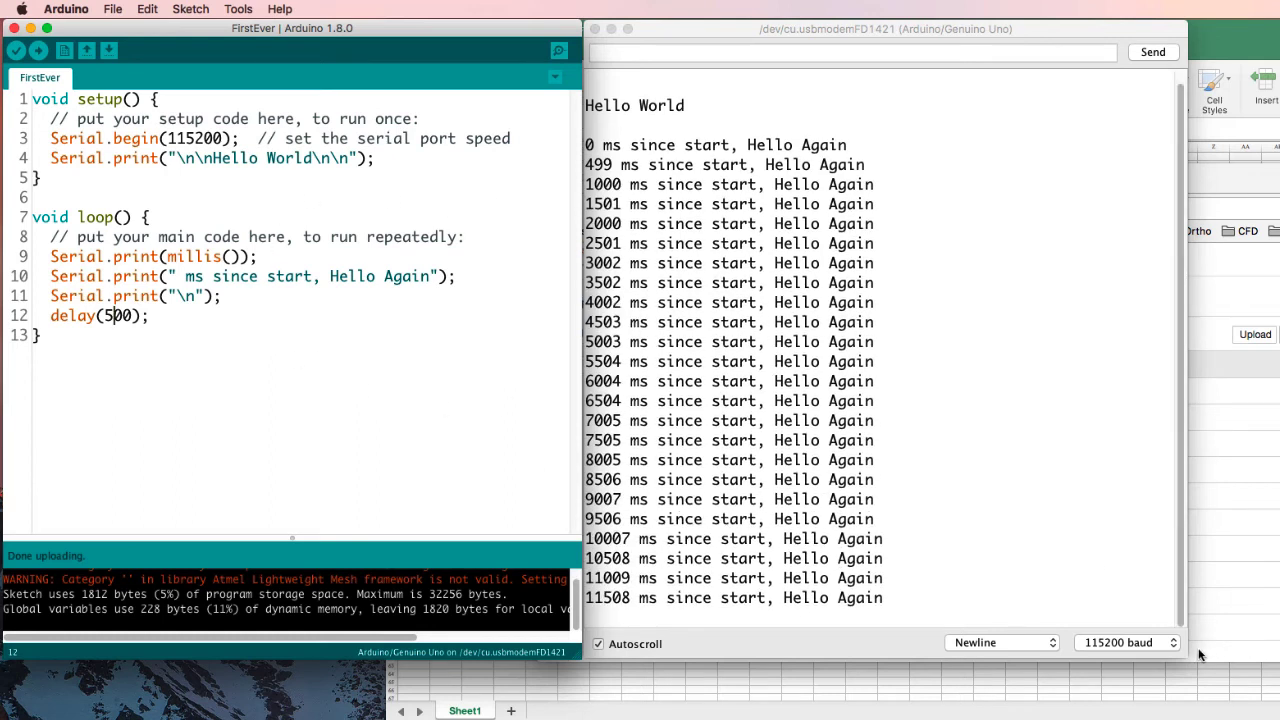
Switch the monitor to 19200 baud, then return it to 115200 baud
click(1127, 642)
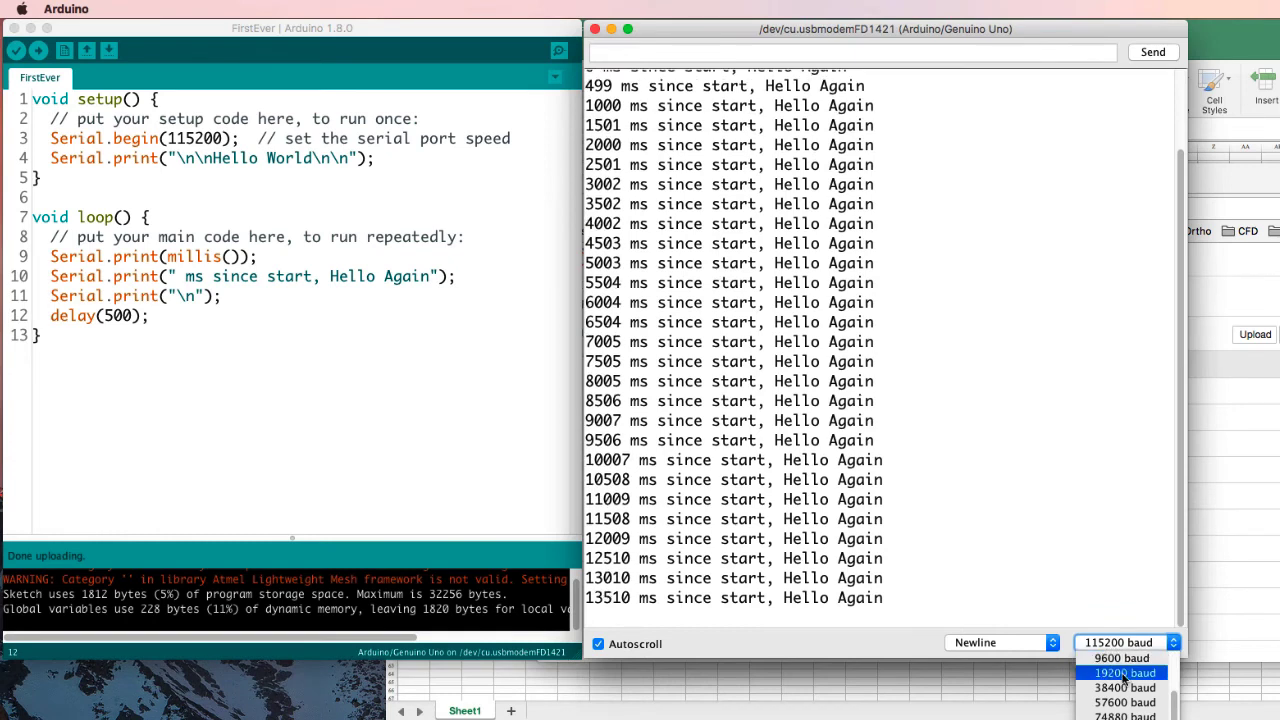
click(1120, 672)
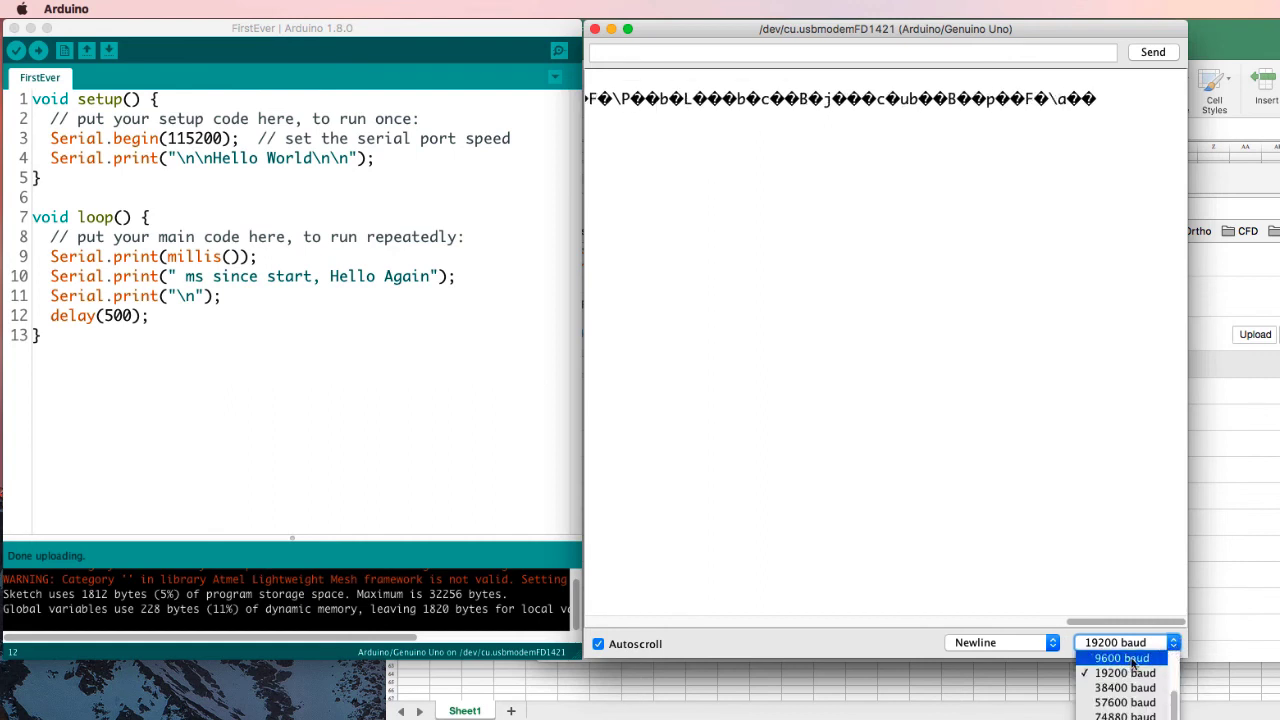
click(1122, 658)
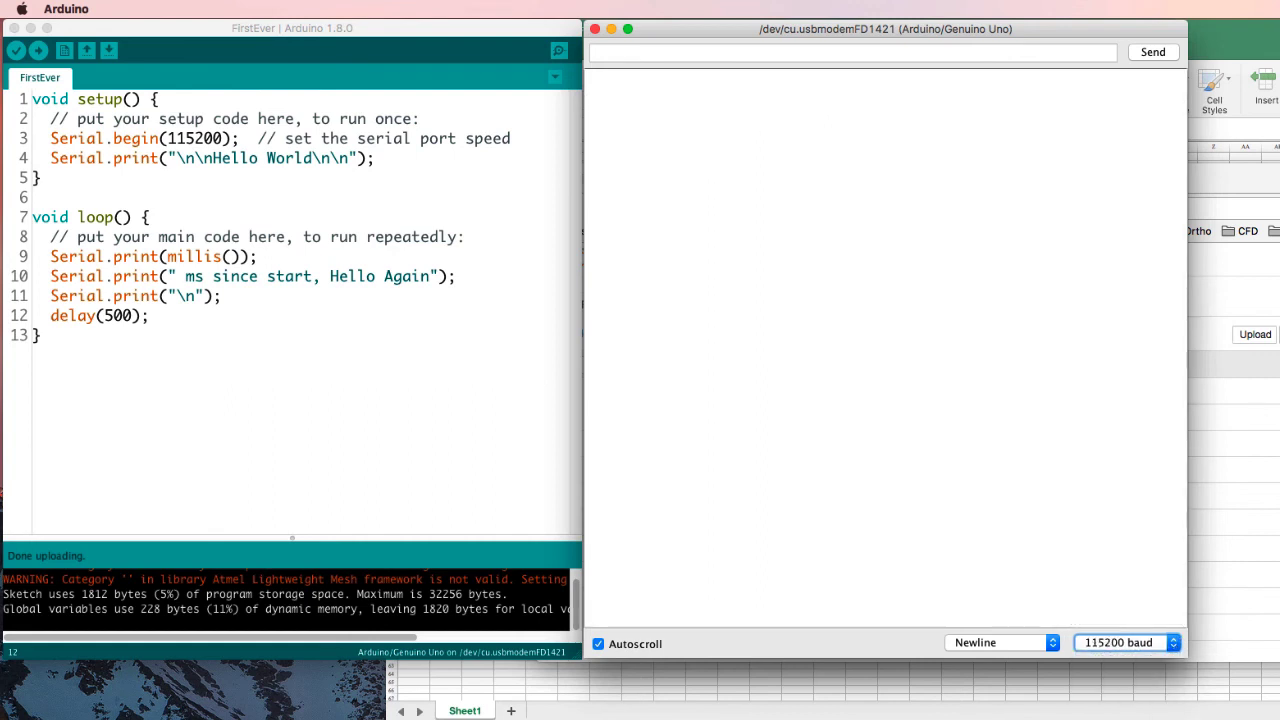